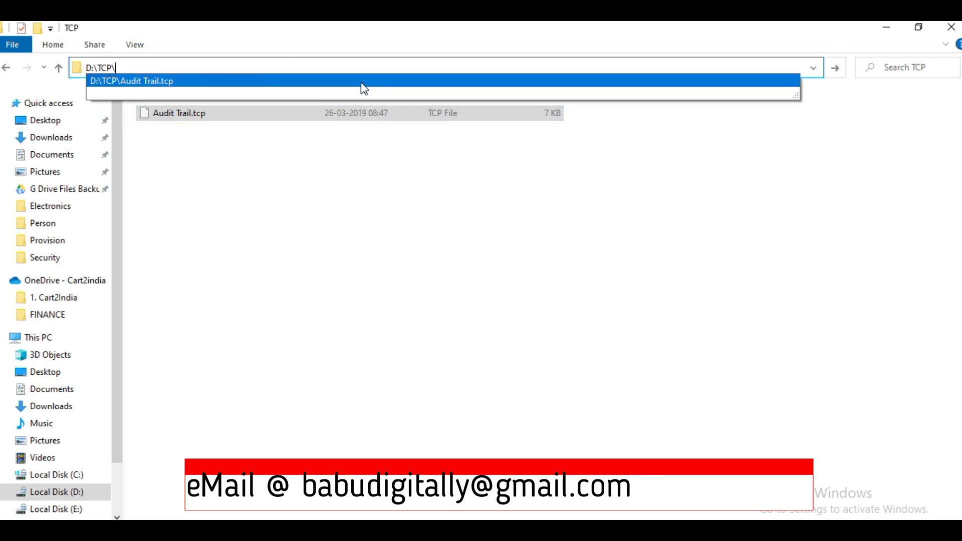
- Copy the full path of Audit Trail.tcp from the D:\TCP address bar
left_click(132, 80)
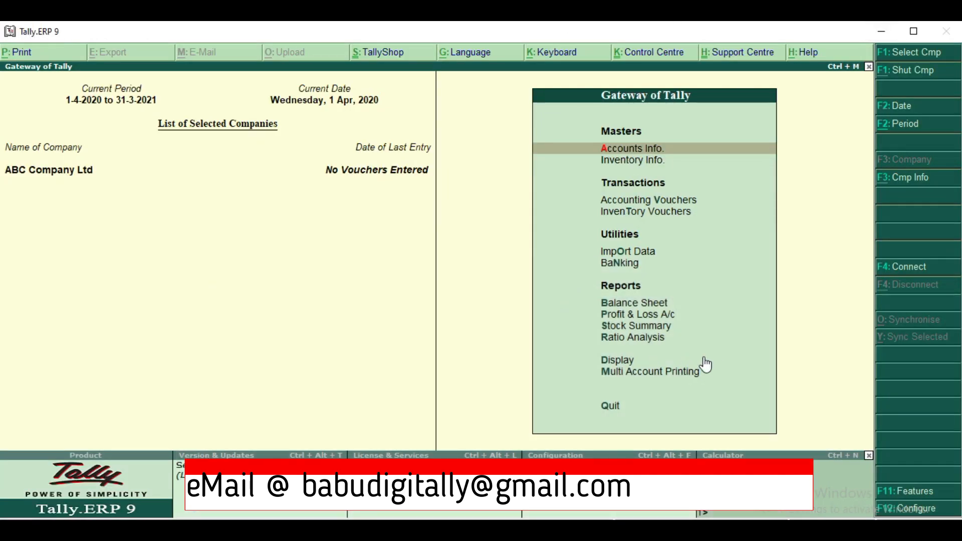
mouse_move(715, 364)
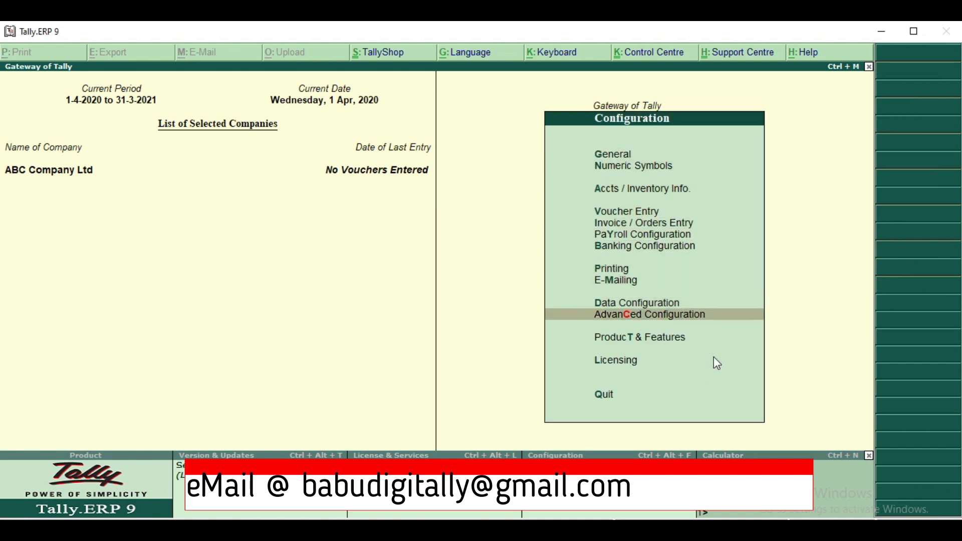
- Set Tally to load D:\TCP\Audit Trail.tcp as a local TDL file on startup
left_click(639, 336)
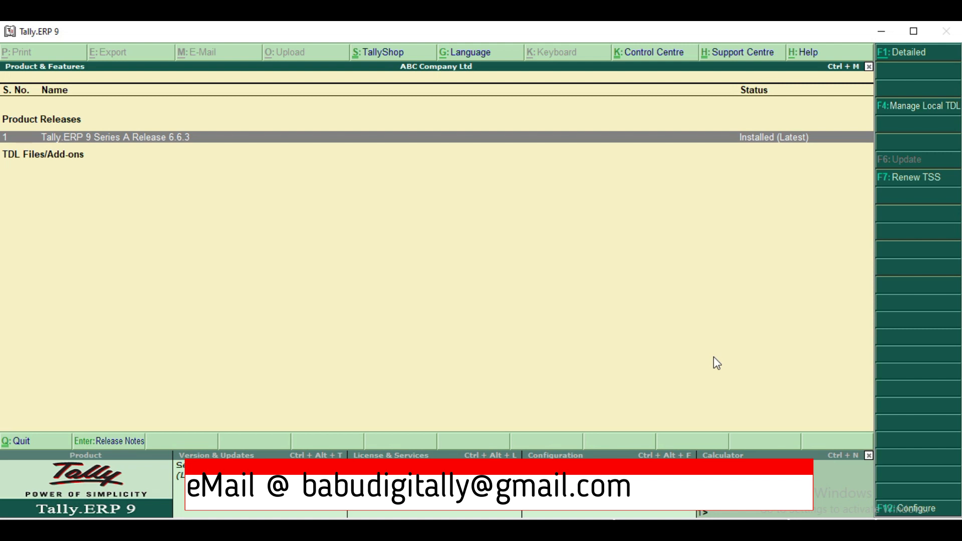
mouse_move(918, 117)
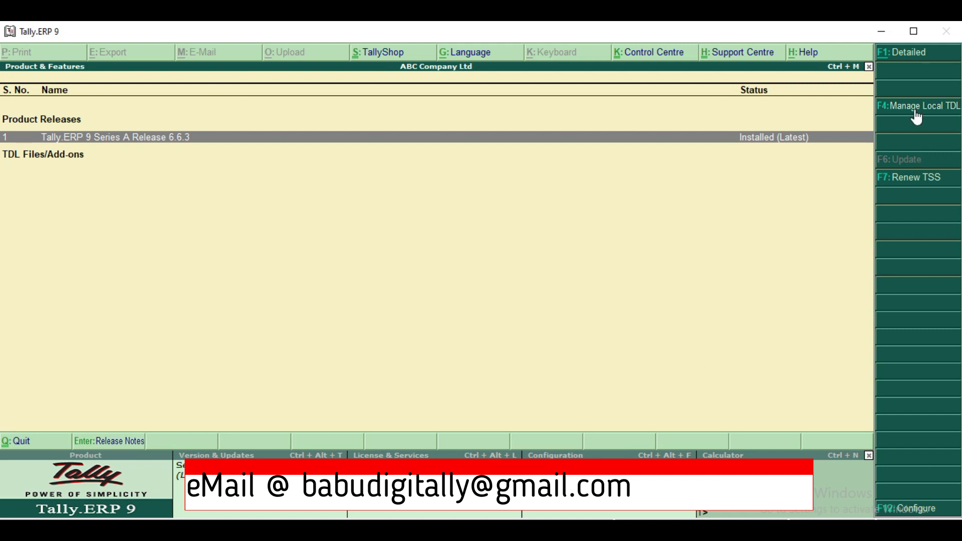
left_click(914, 106)
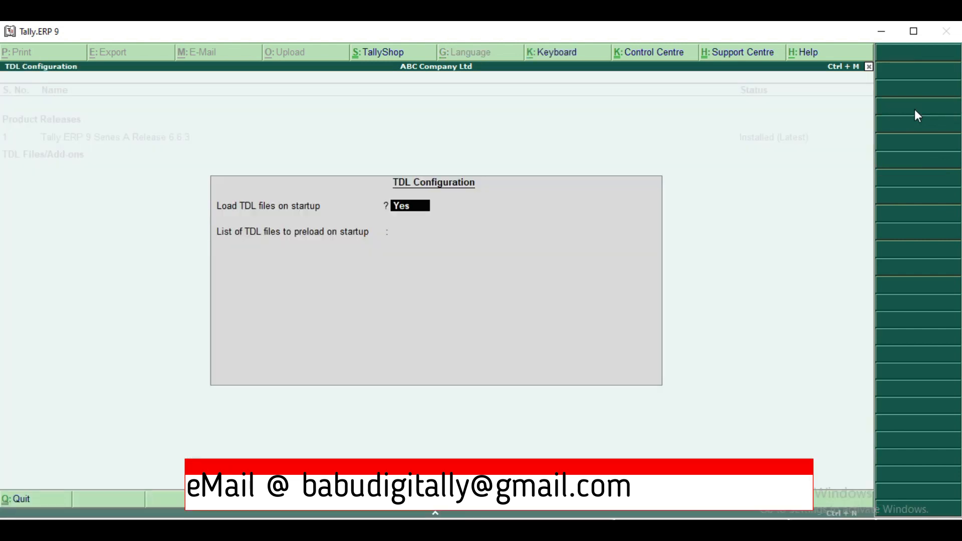
key("Enter")
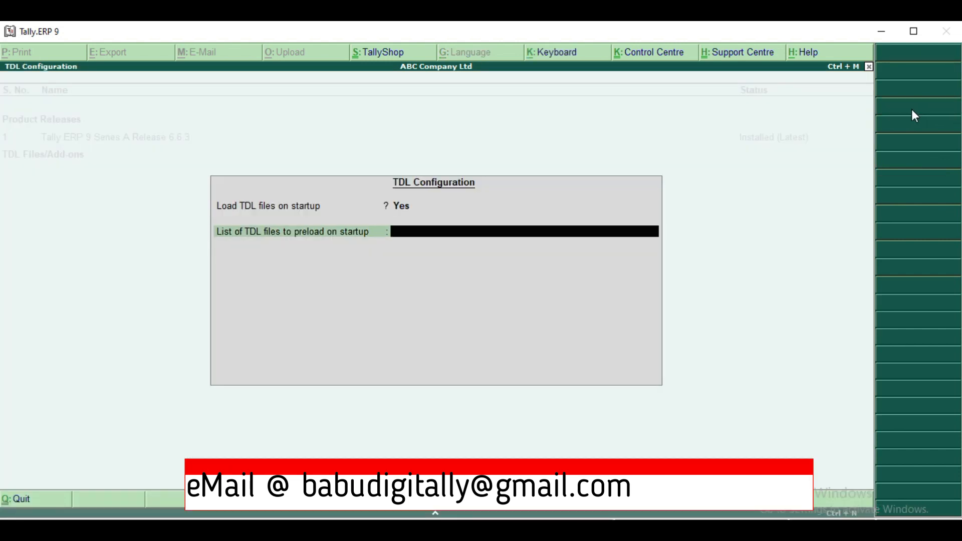
type("D:\\TCP\\Audit Trail.tcp")
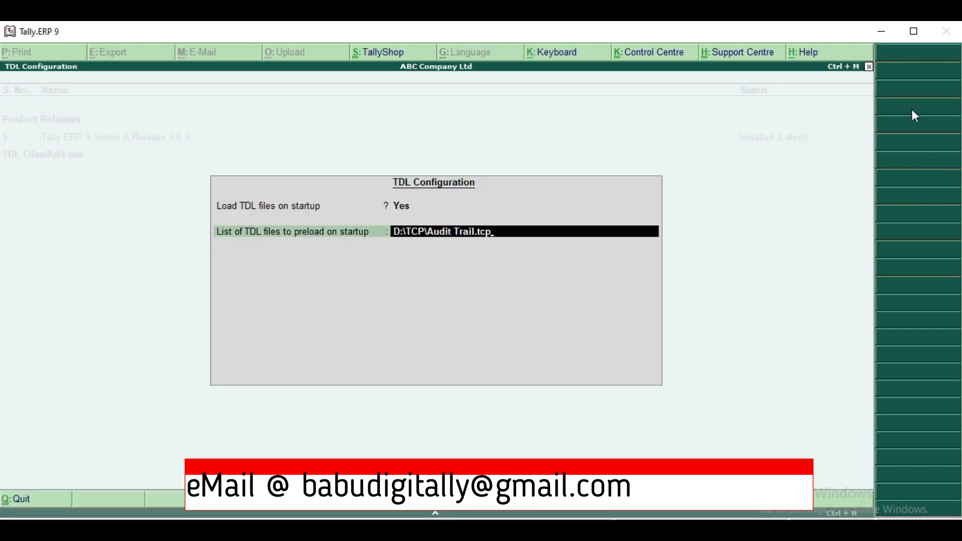
key("enter")
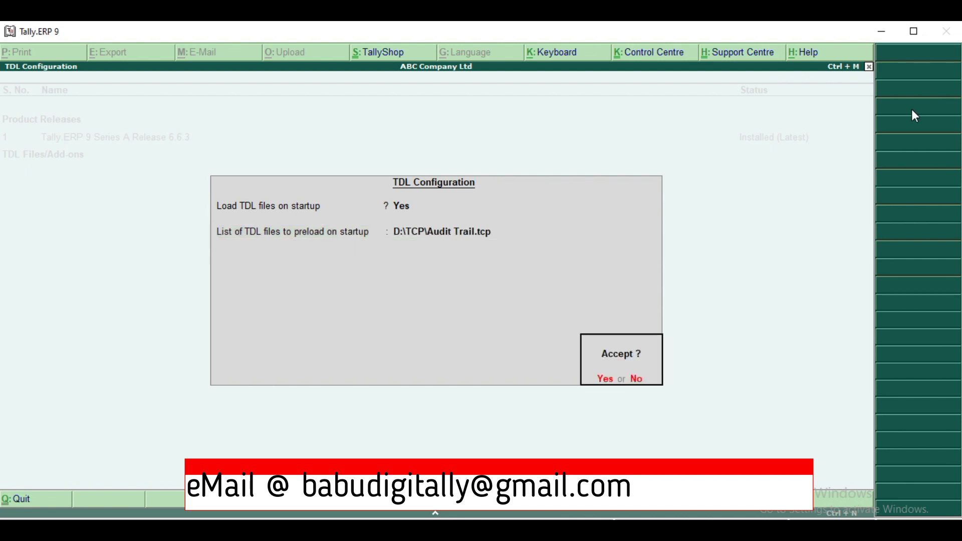
left_click(604, 379)
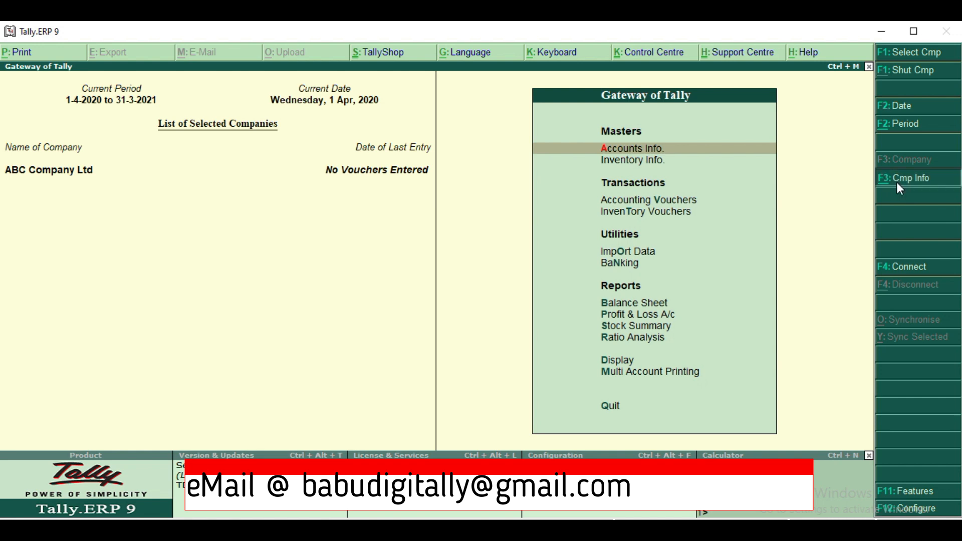
- Enable security control with administrator credentials and Tally Audit features for ABC Company Ltd
left_click(910, 178)
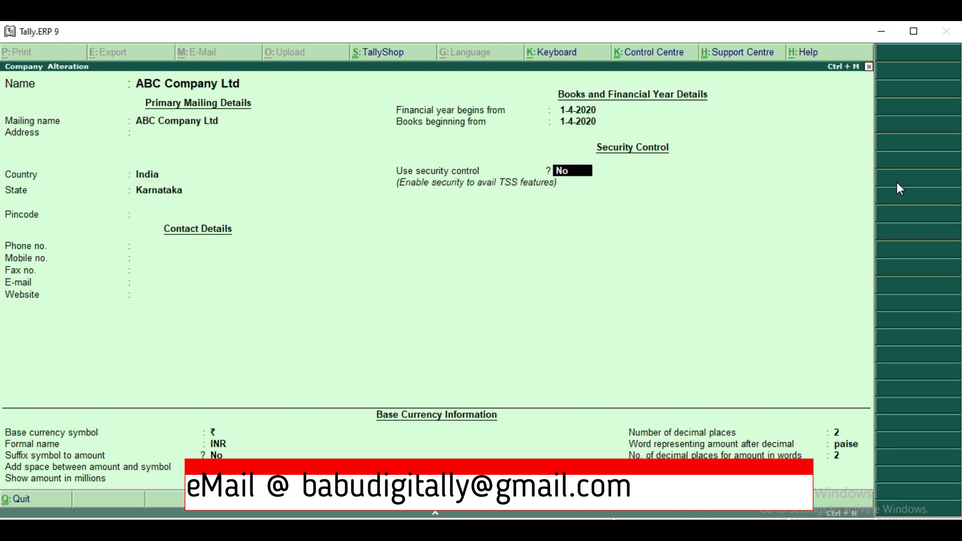
type("y")
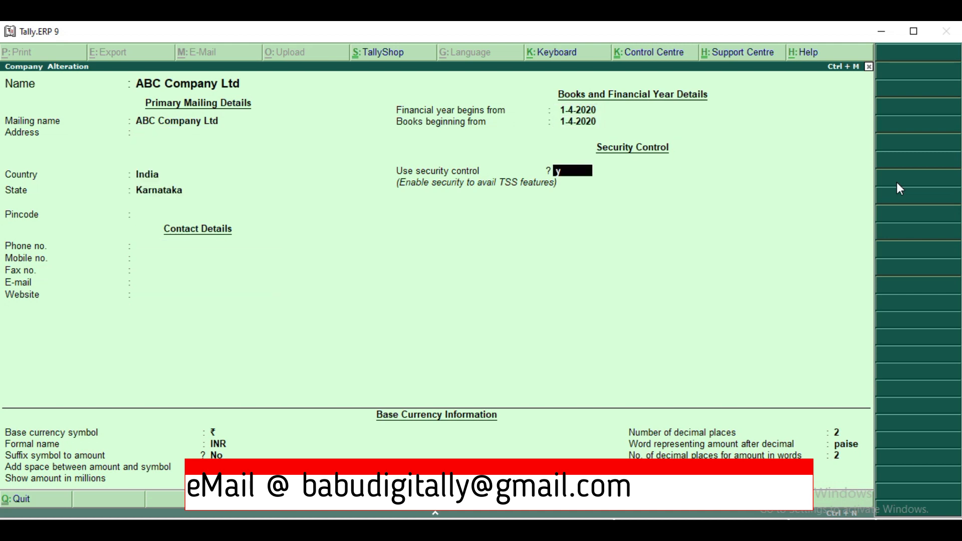
type("a")
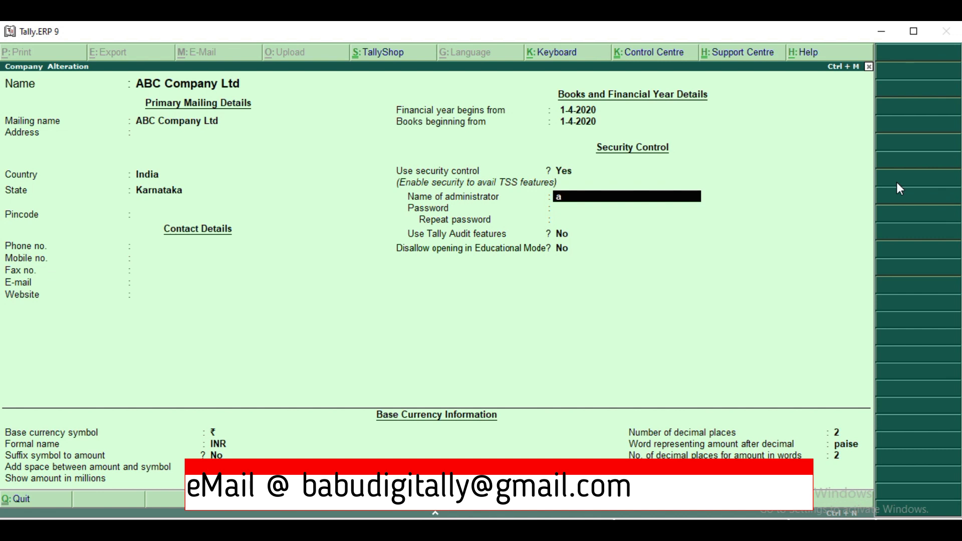
type("a")
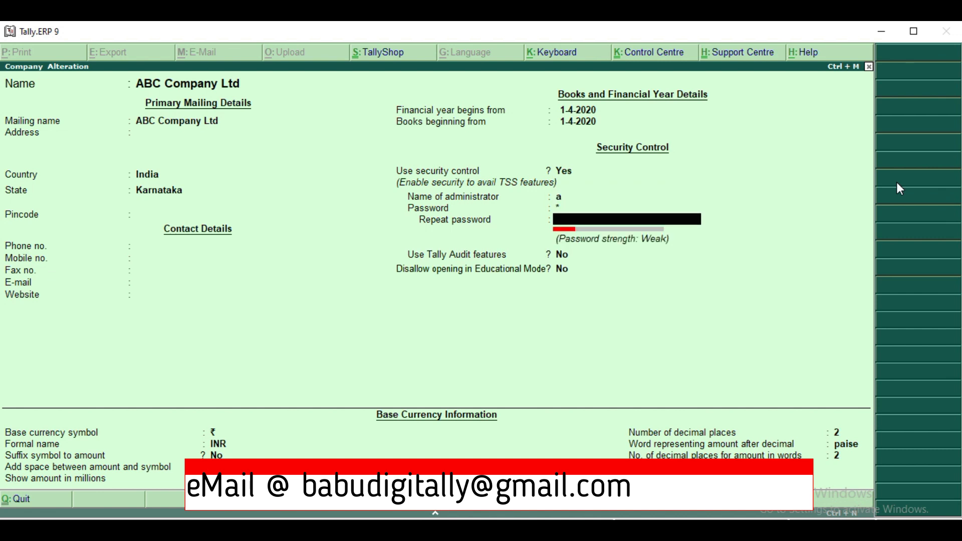
key("enter")
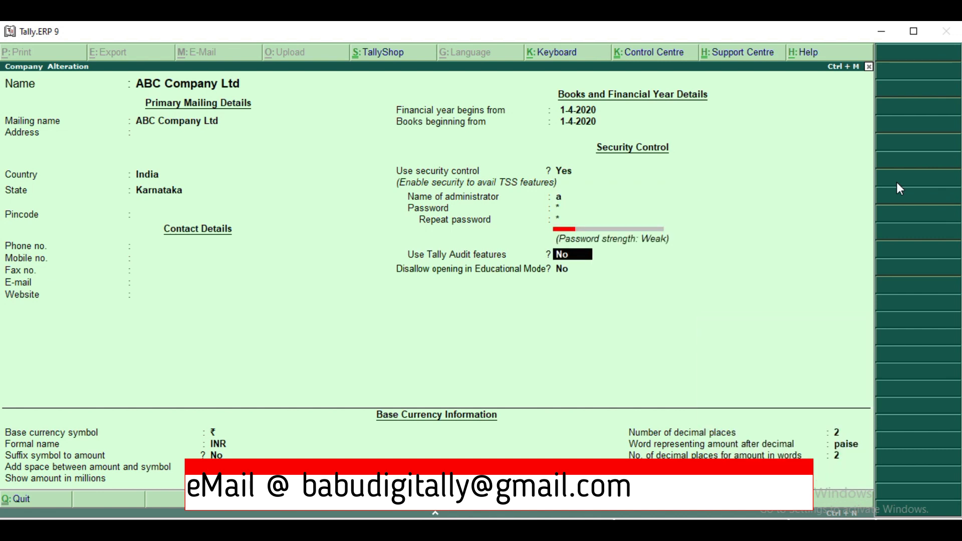
type("y")
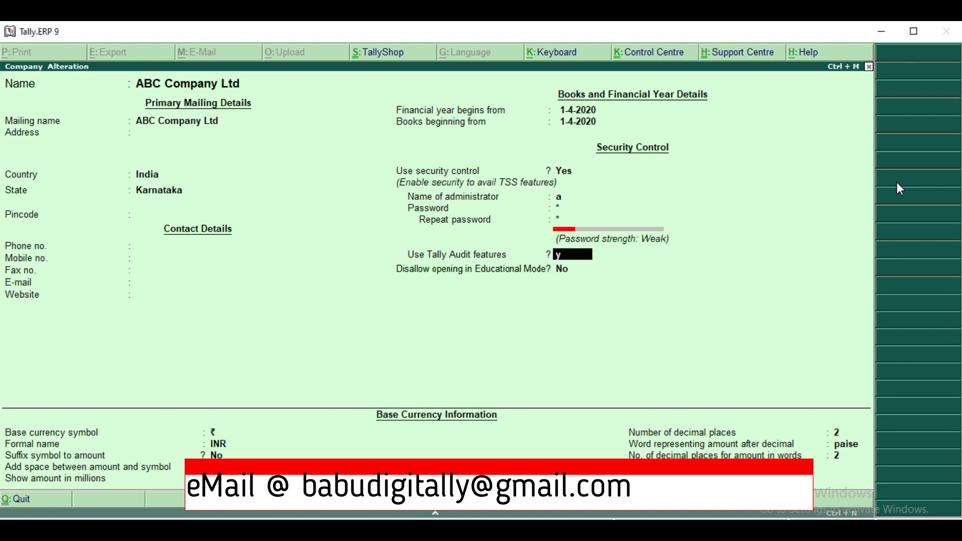
key("enter")
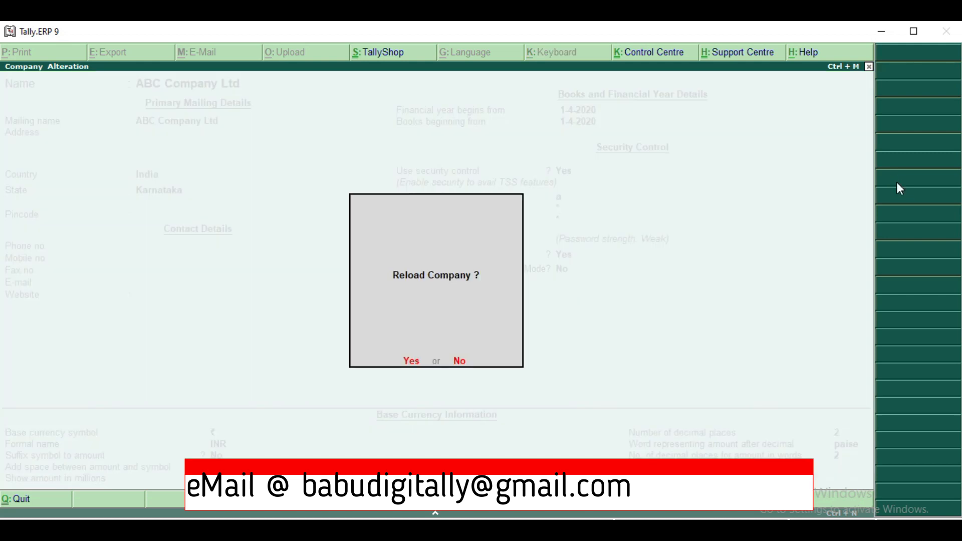
- Reload ABC Company Ltd and log in as the administrator
left_click(410, 361)
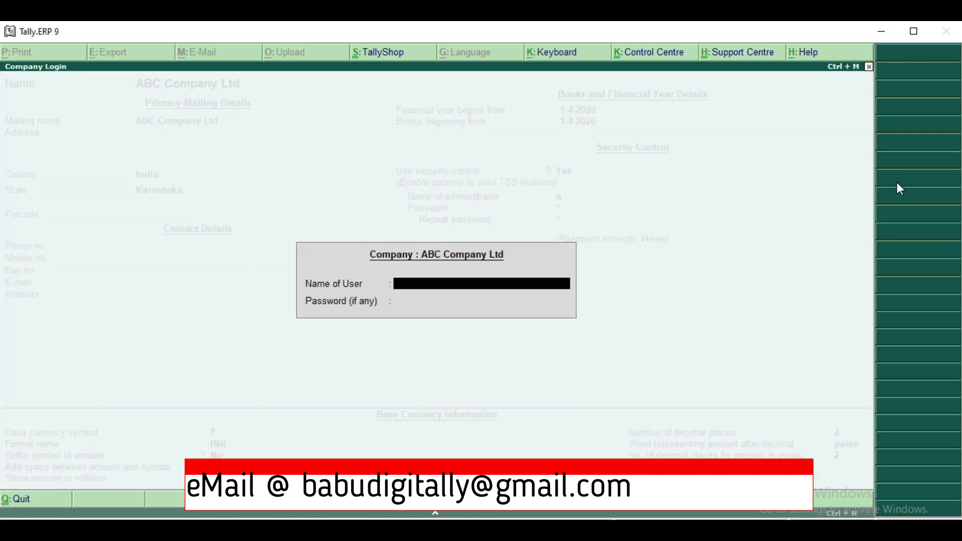
type("a")
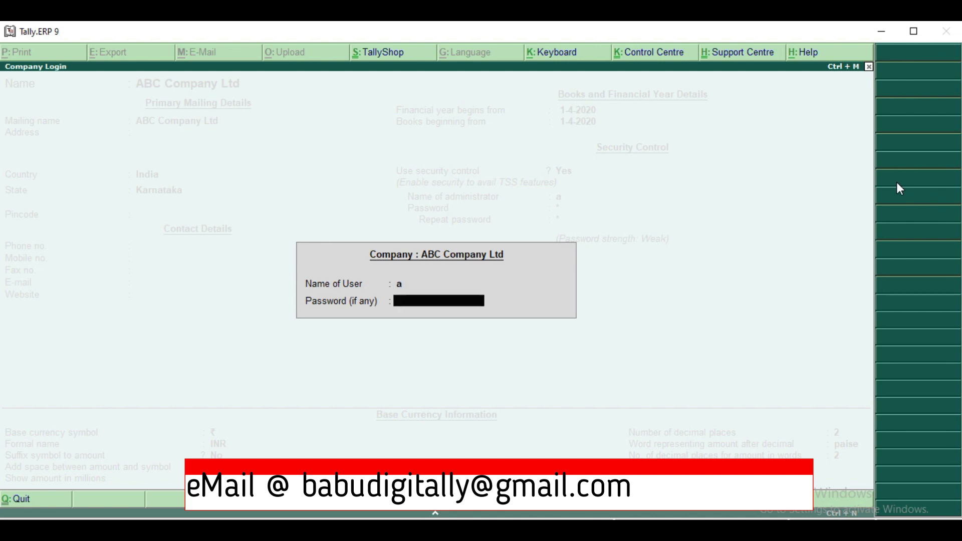
key("enter")
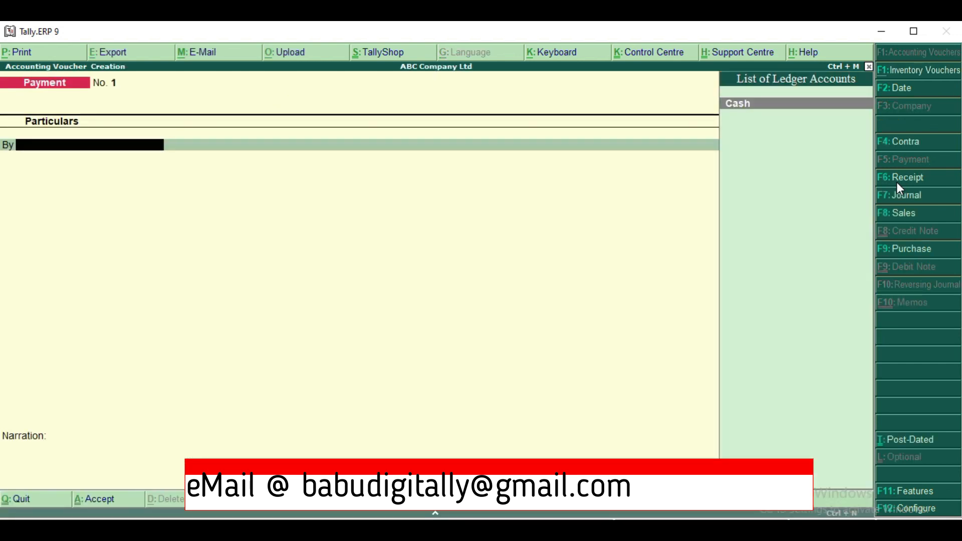
- Start a Sales voucher with new party ledger Ramjilal & Co
left_click(901, 213)
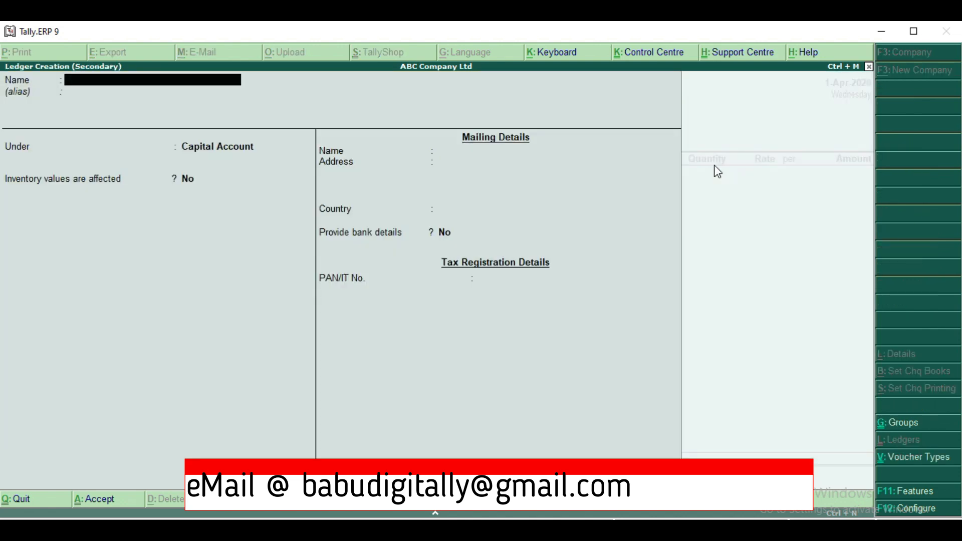
type("Ramj")
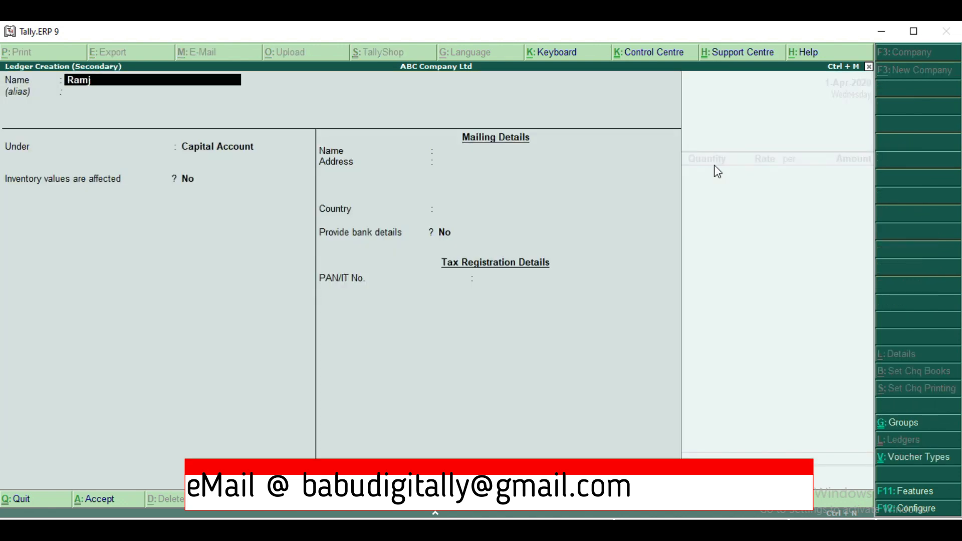
type("ilal")
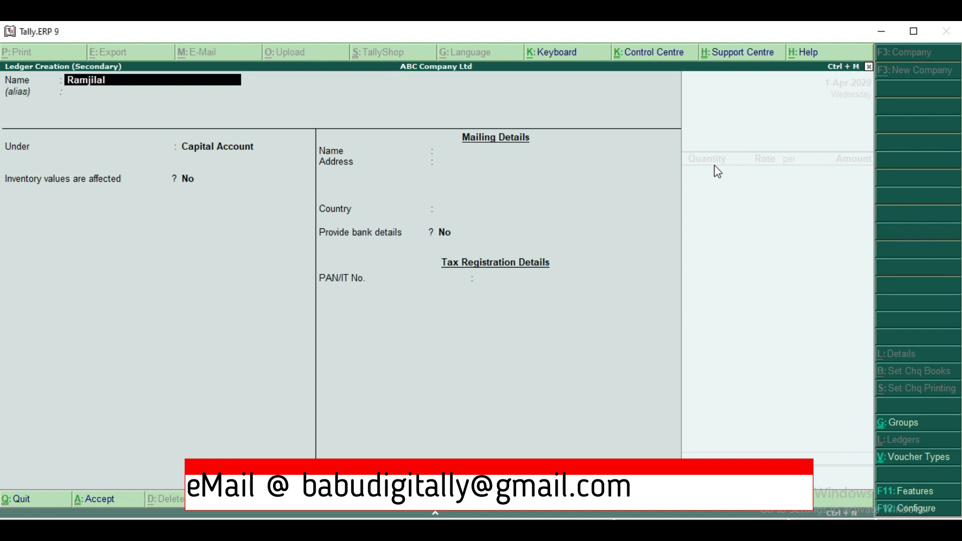
type("& Co.")
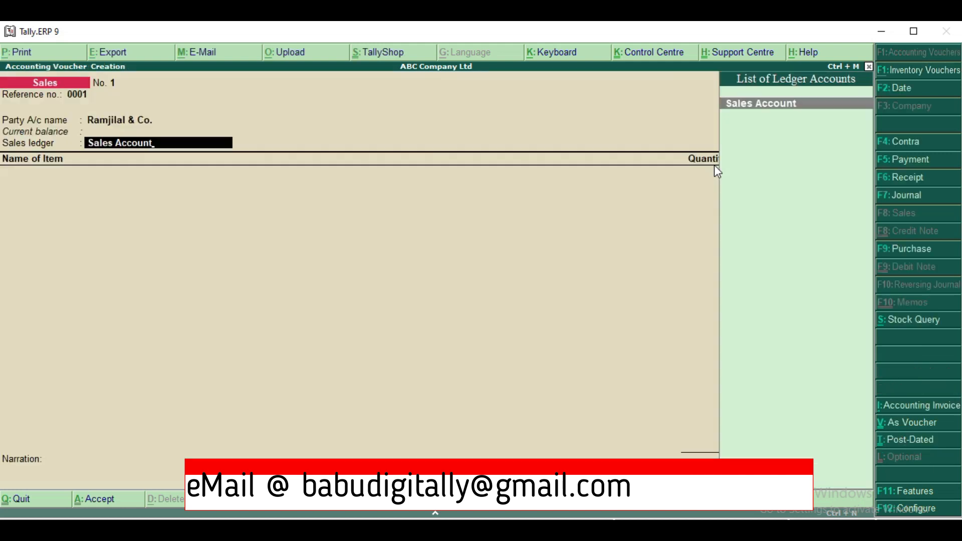
- Enter the Bags line: 100 at 300.00, totalling 30,000.00
key("enter")
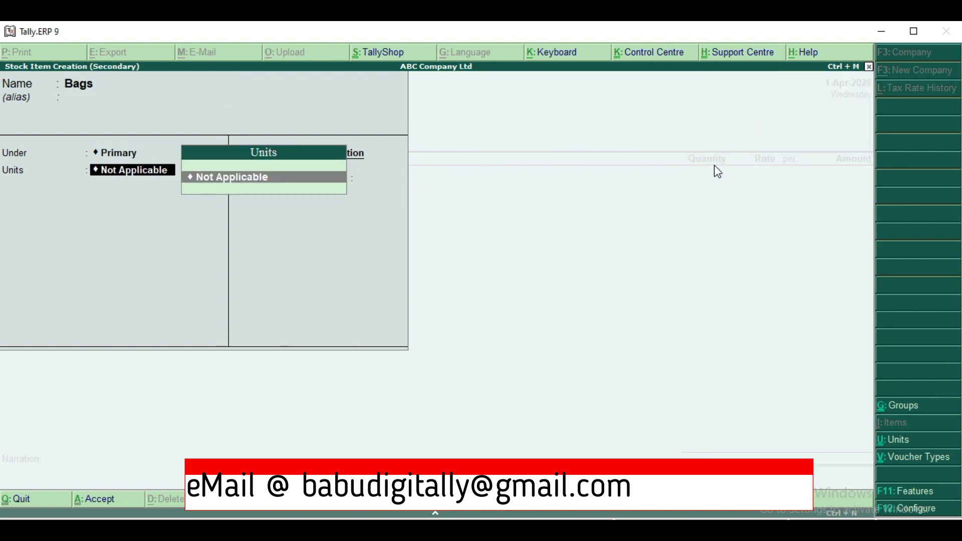
left_click(232, 177)
type("3")
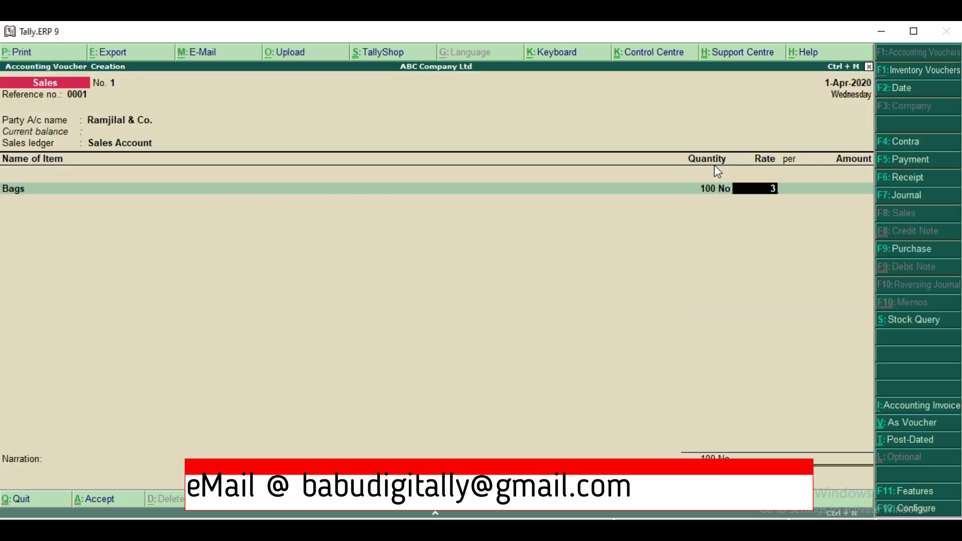
type("00.00")
key("enter")
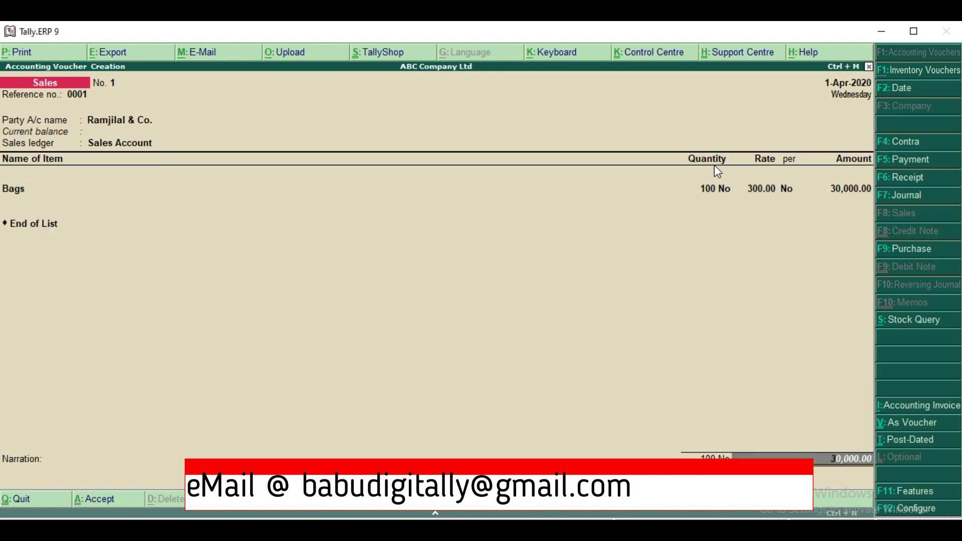
- Add the narration 'Being Goods sold to Ramjilal on Credit' and accept the voucher
type("Being Good")
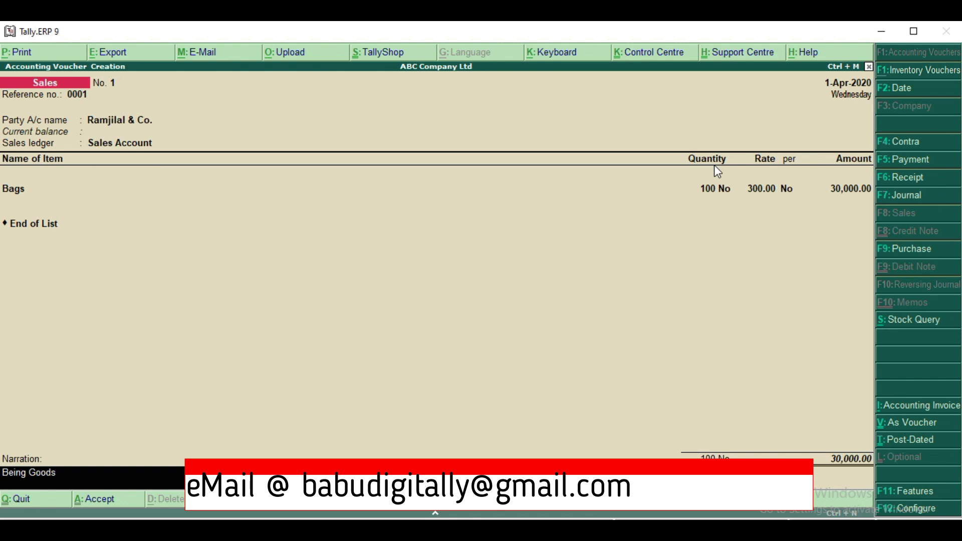
type("sold to")
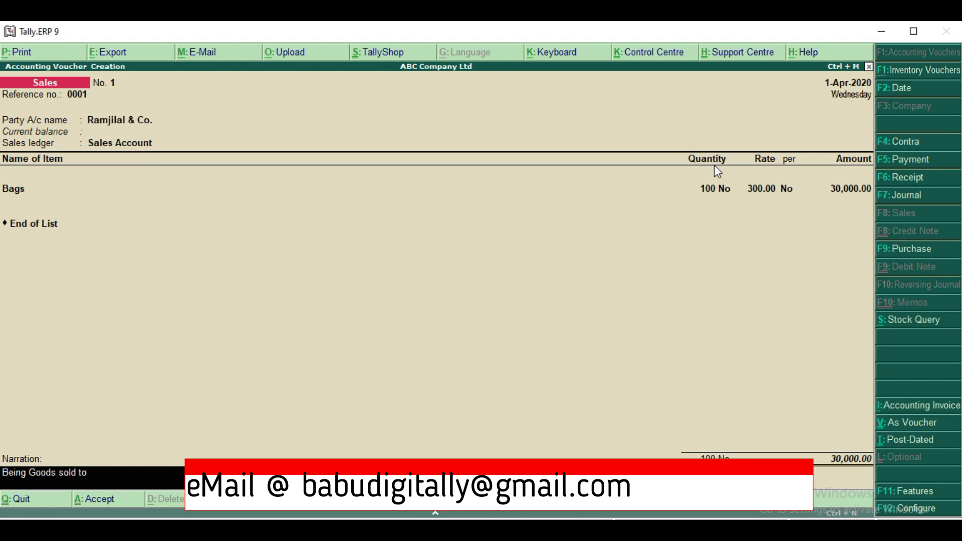
type("Ramjilal")
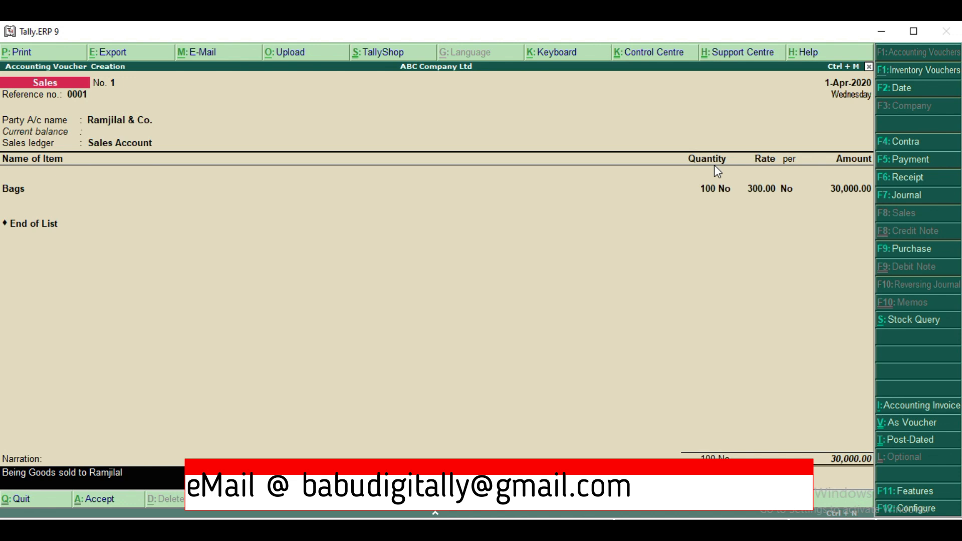
type("on Crdit")
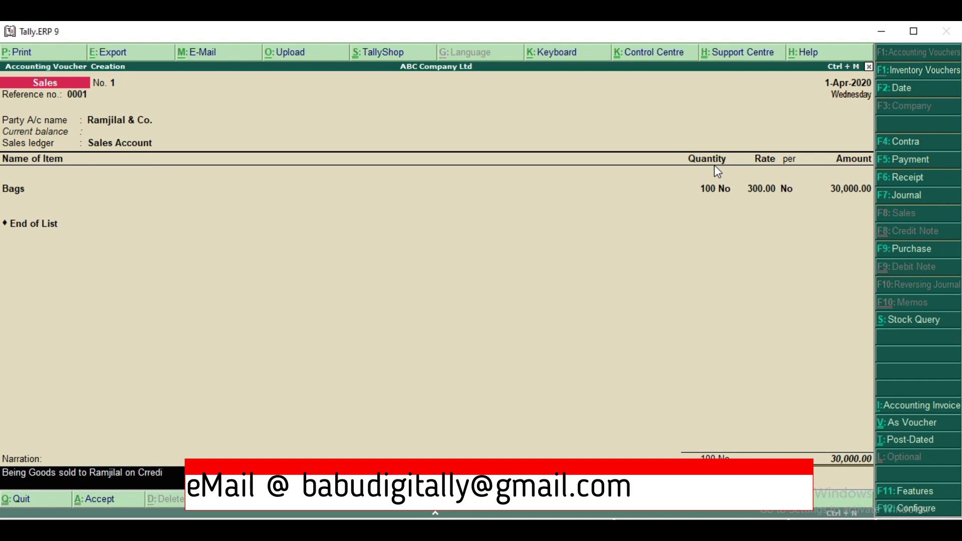
key("Backspace")
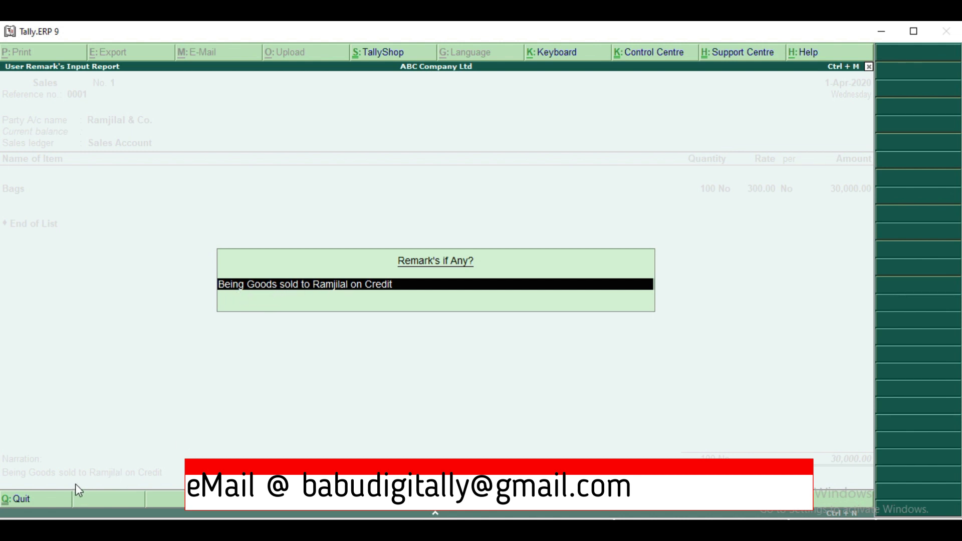
mouse_move(410, 298)
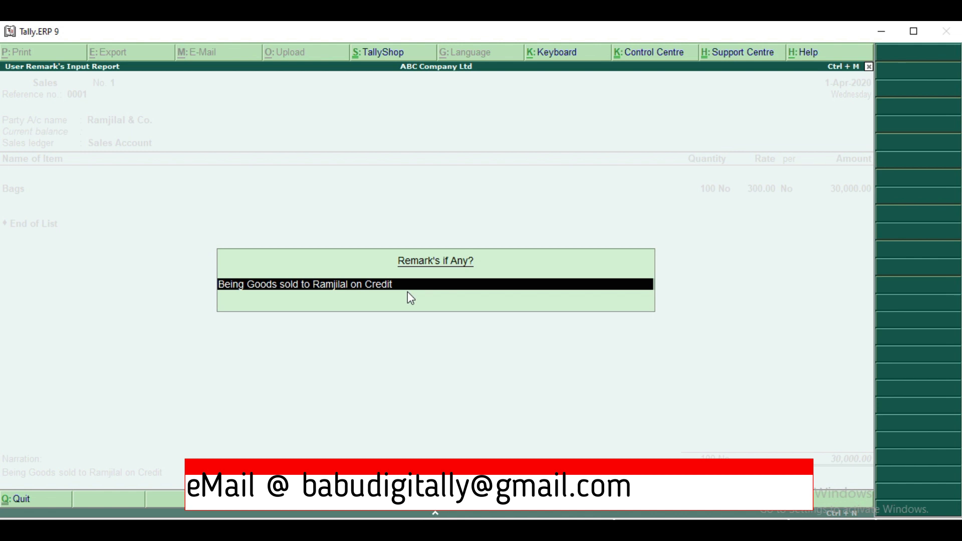
mouse_move(546, 393)
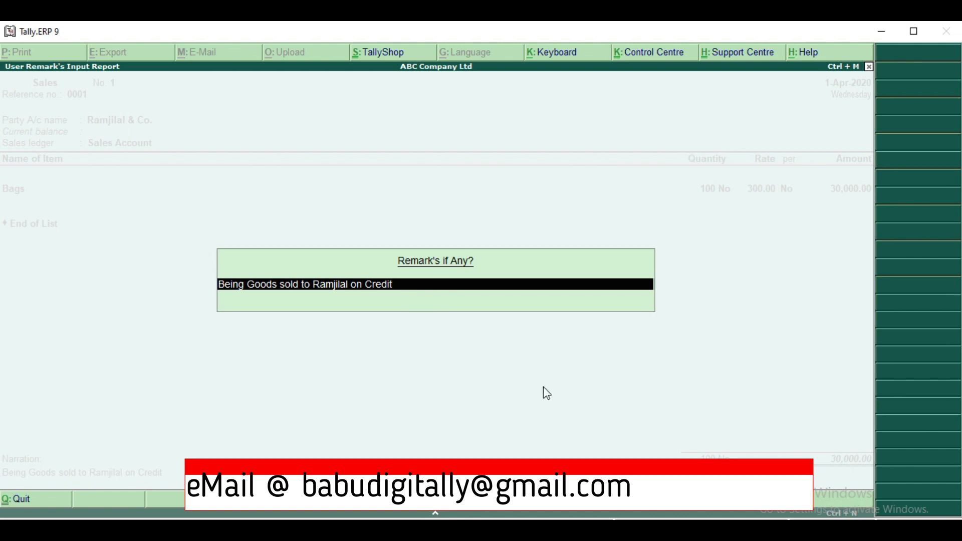
- Confirm the 'Being Goods sold to Ramjilal on Credit' remark to save the voucher
key("enter")
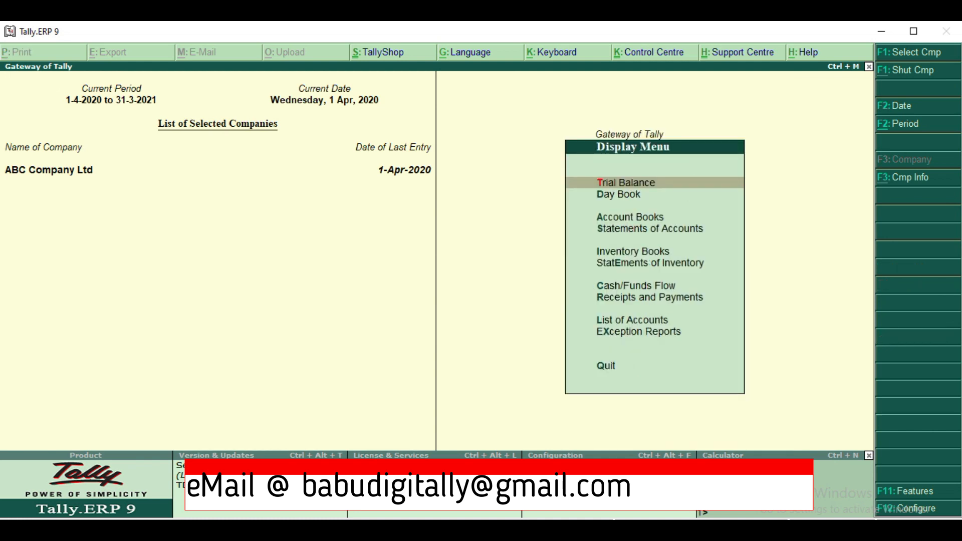
- Open the Day Book for 1-Apr-2020 from the Display menu
left_click(617, 195)
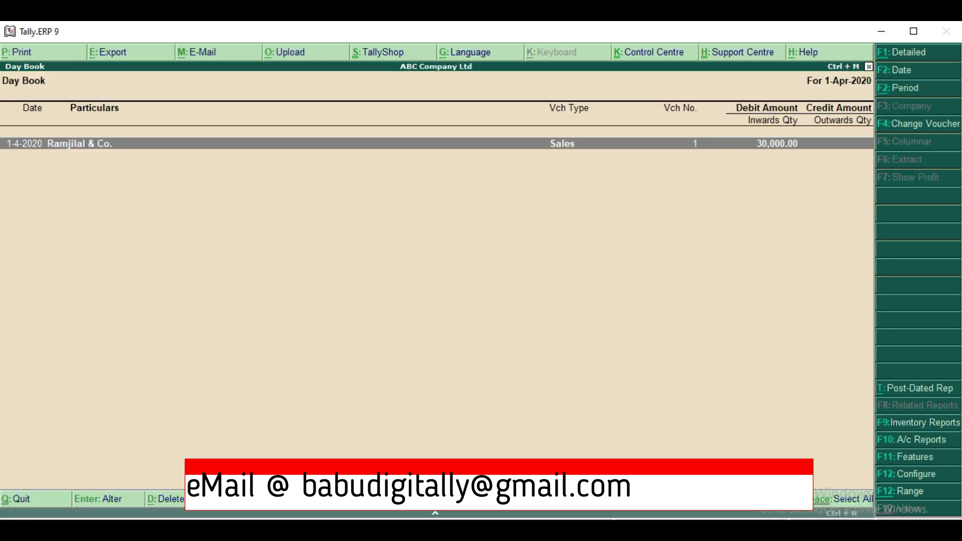
mouse_move(515, 257)
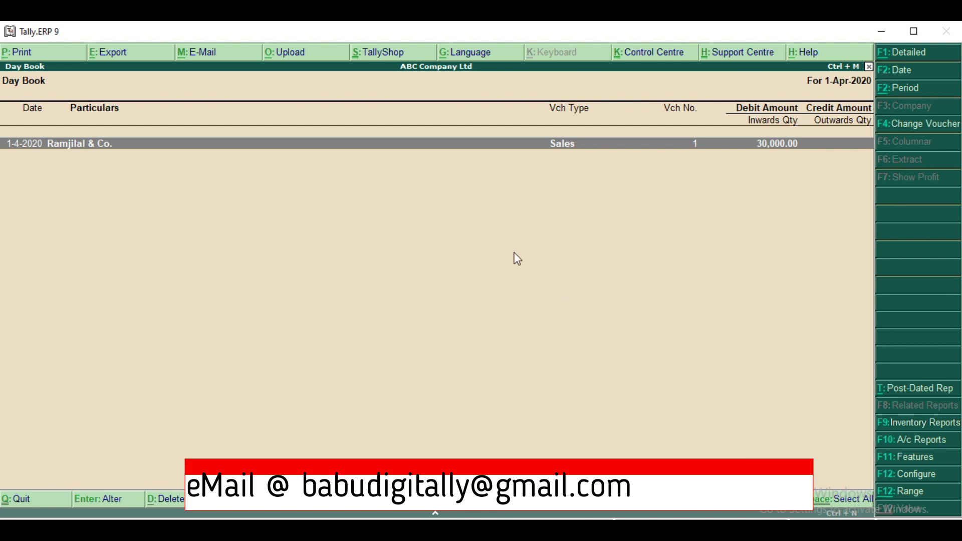
mouse_move(500, 181)
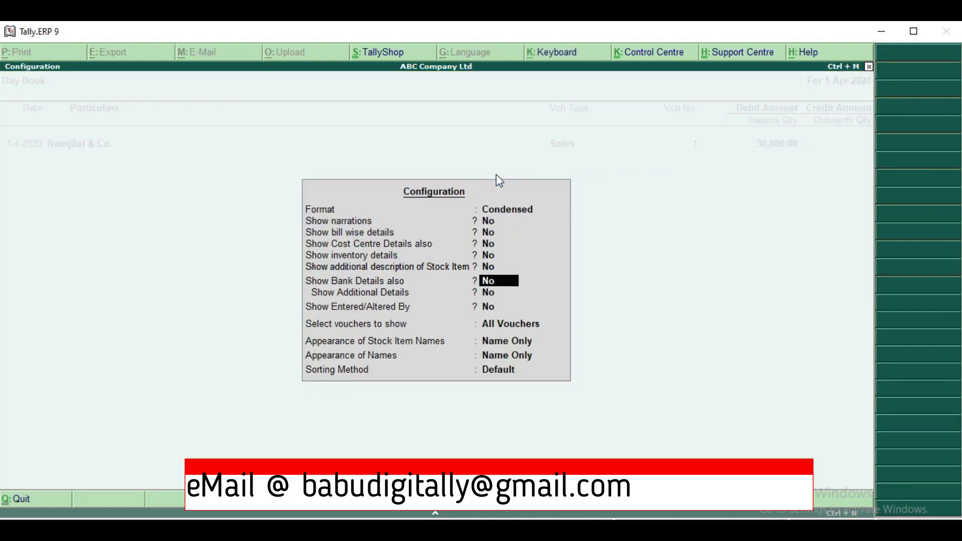
- Set Show Entered/Altered By to Yes in the Day Book configuration
type("y")
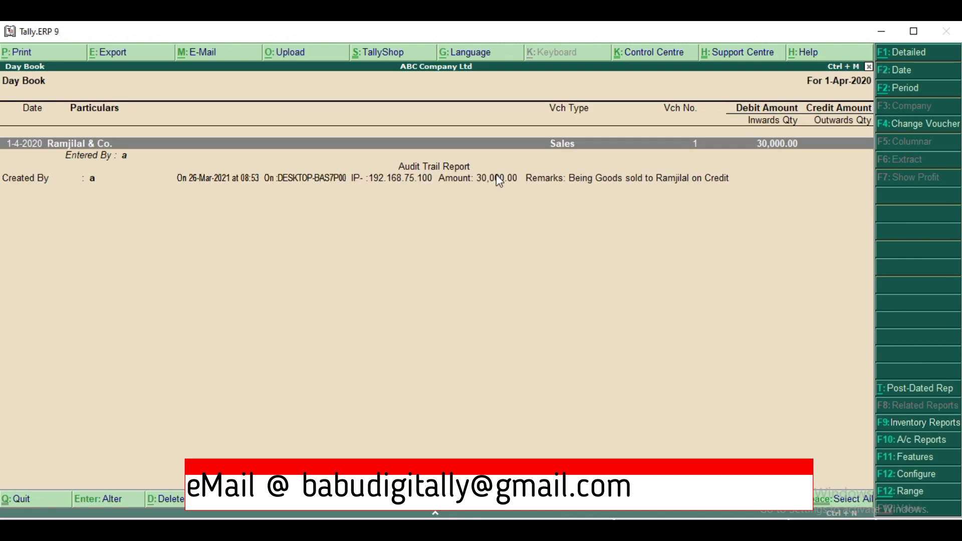
mouse_move(13, 207)
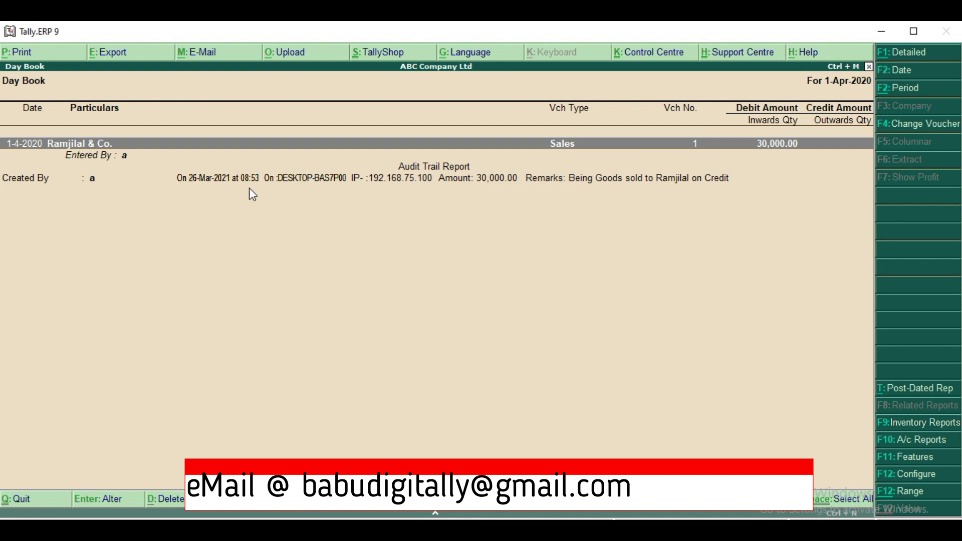
mouse_move(335, 194)
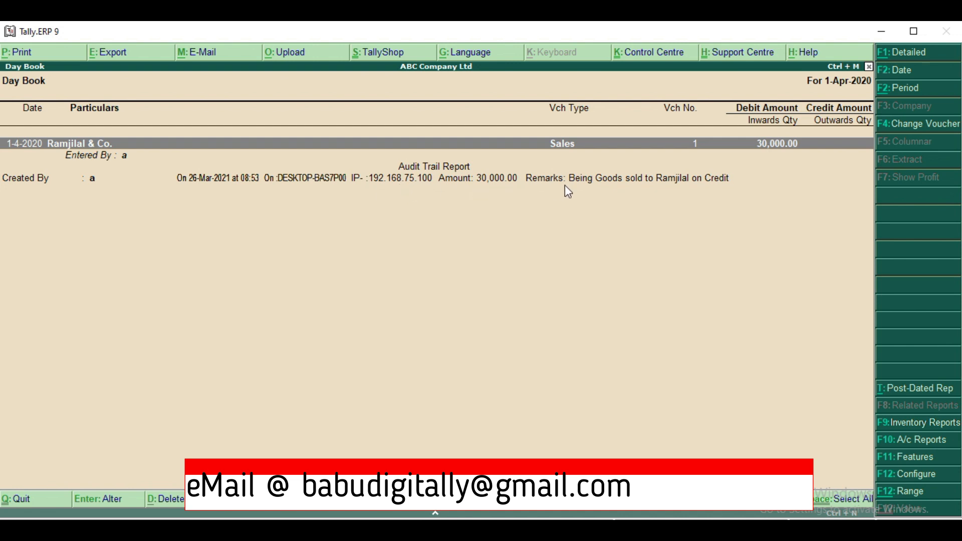
mouse_move(718, 198)
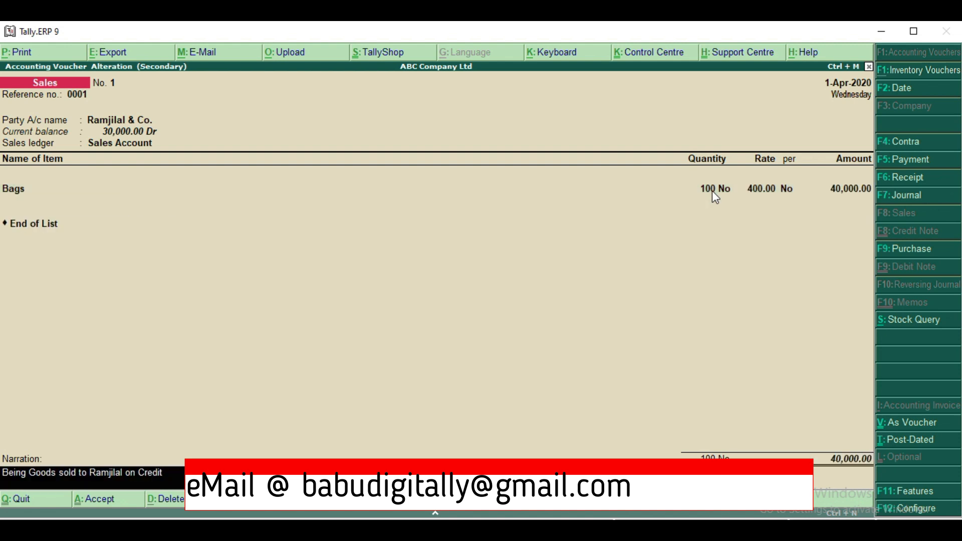
- Accept the 400-rate alteration and save it with a 'Wrong' entry remark
key("enter")
type("Amount changed due to")
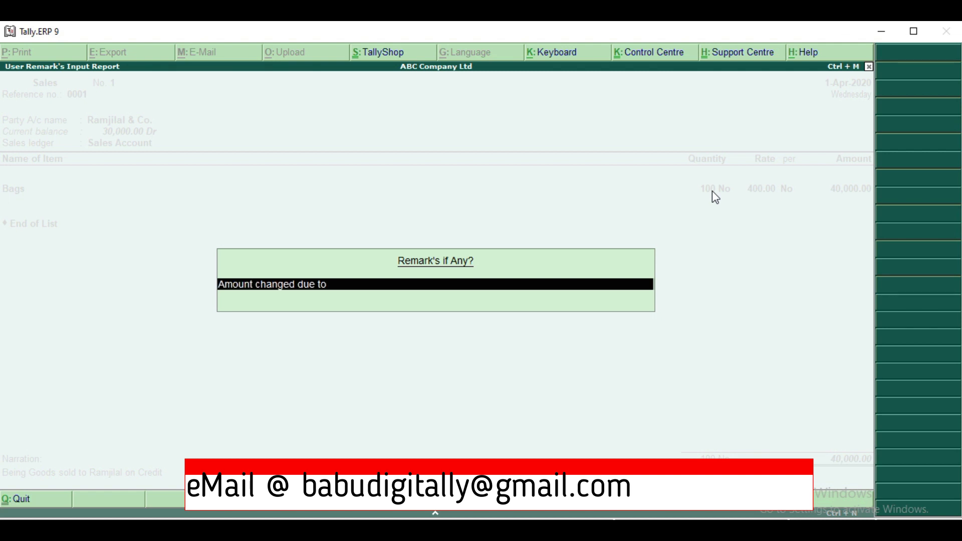
type("Wrong")
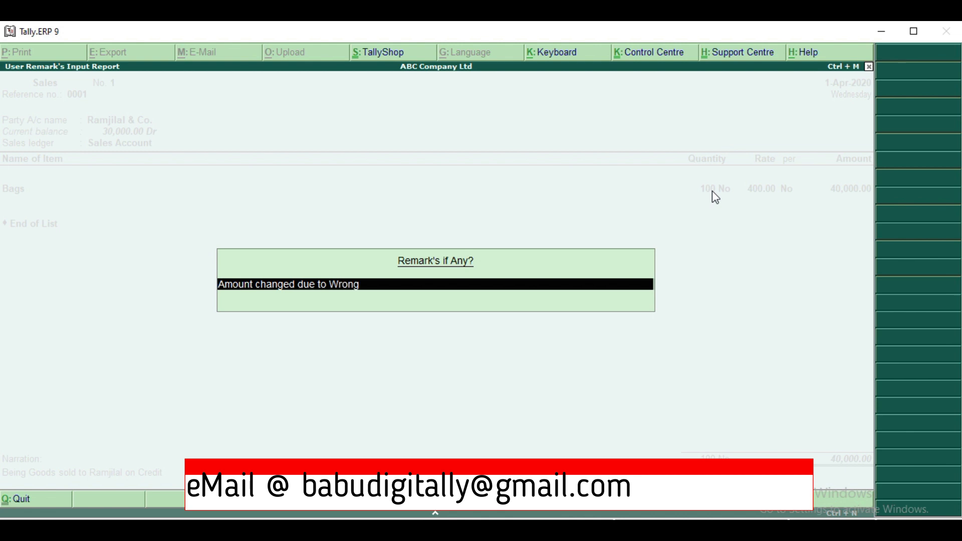
key("enter")
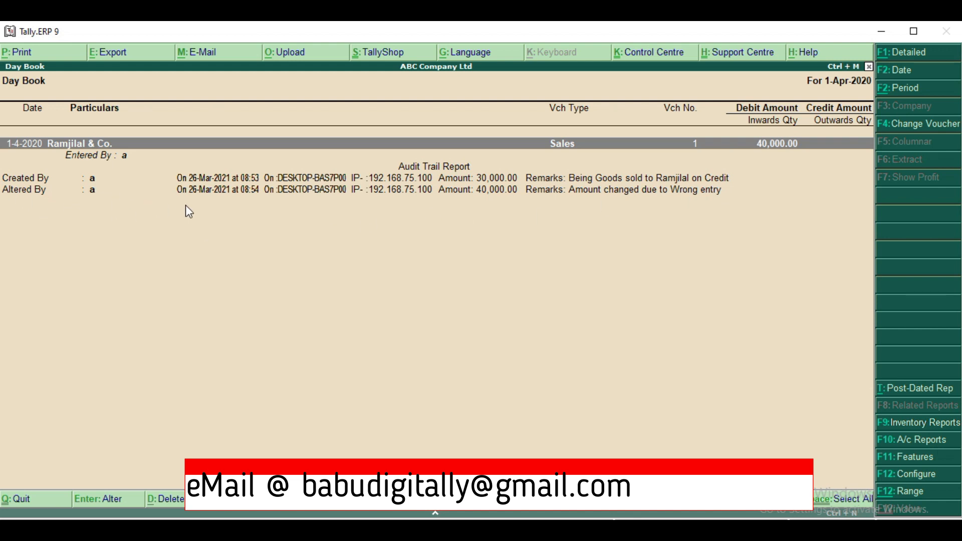
mouse_move(393, 207)
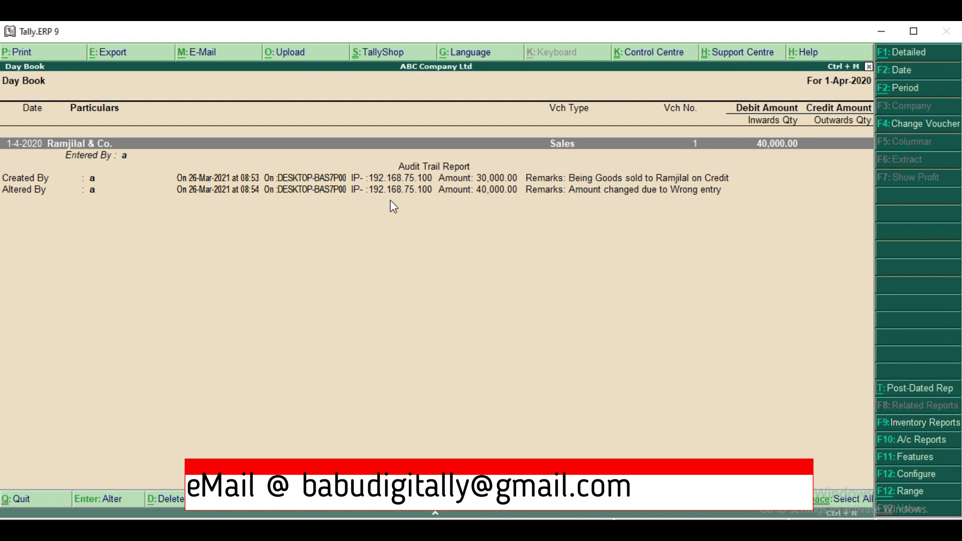
mouse_move(494, 191)
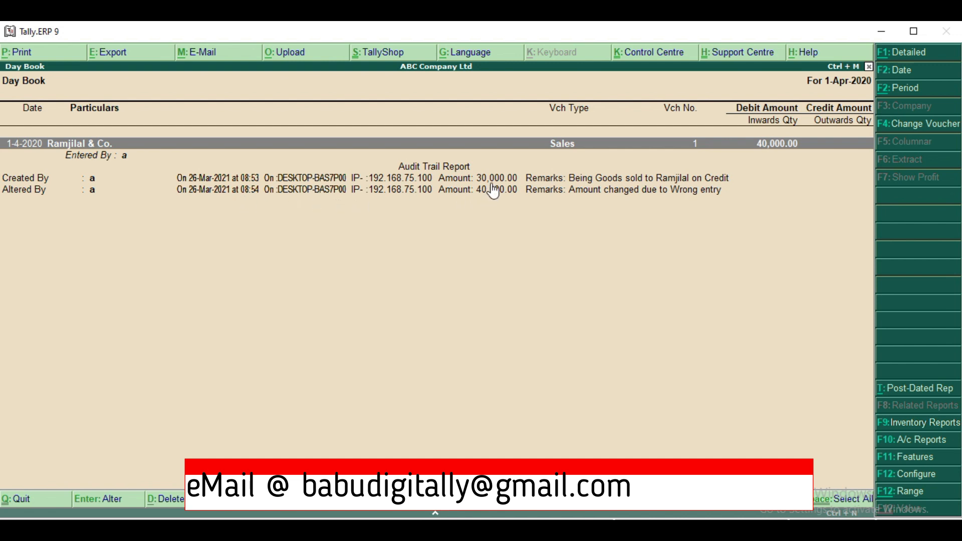
mouse_move(589, 206)
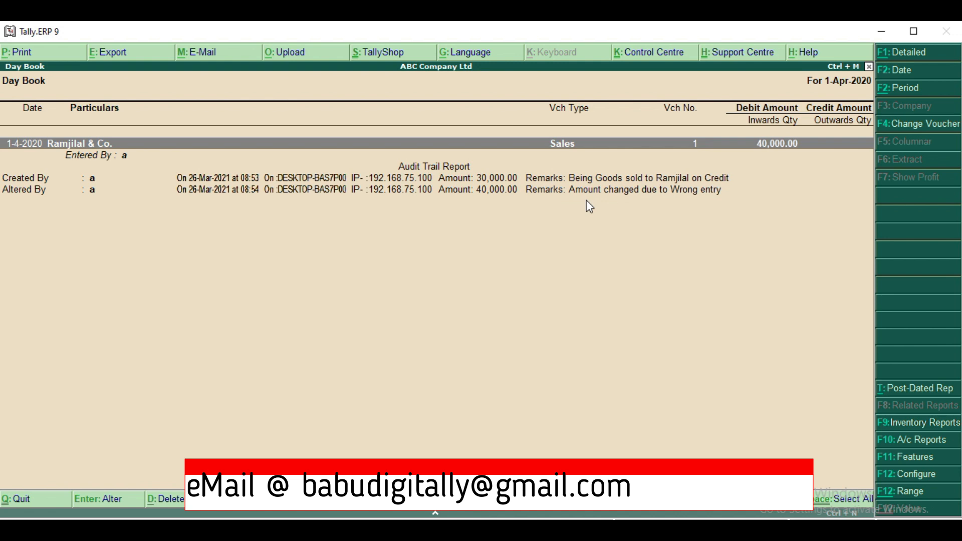
mouse_move(768, 380)
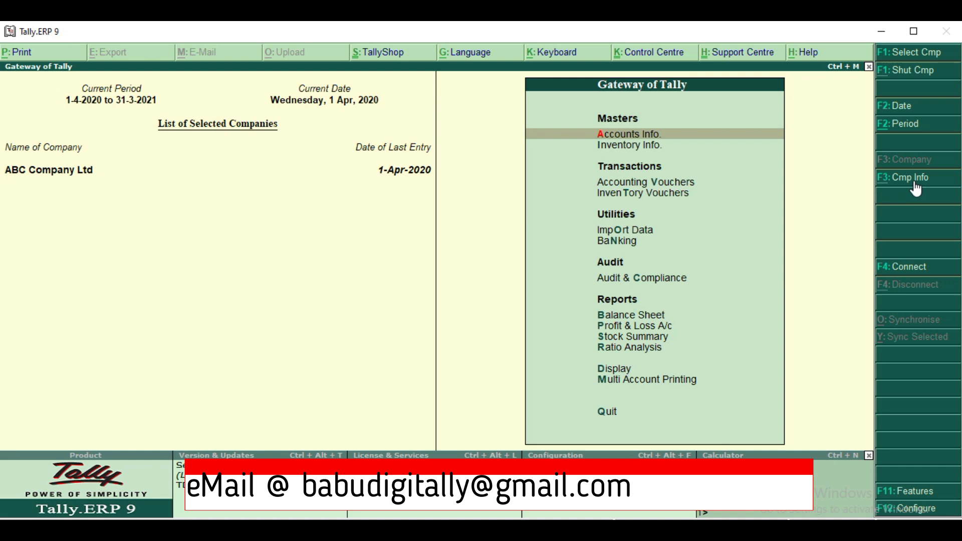
- Check Data Entry user b under Security Control's Users and Passwords, then open Display
left_click(908, 178)
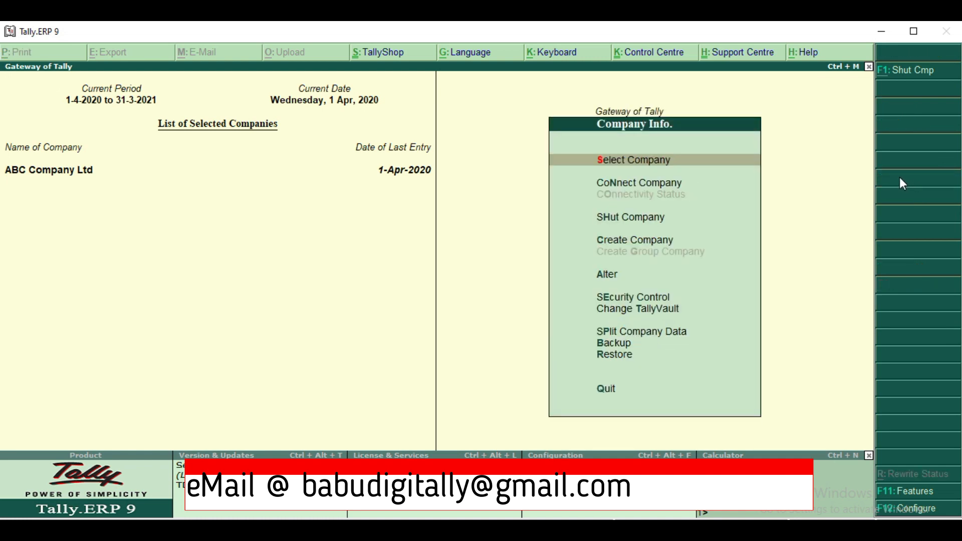
left_click(631, 297)
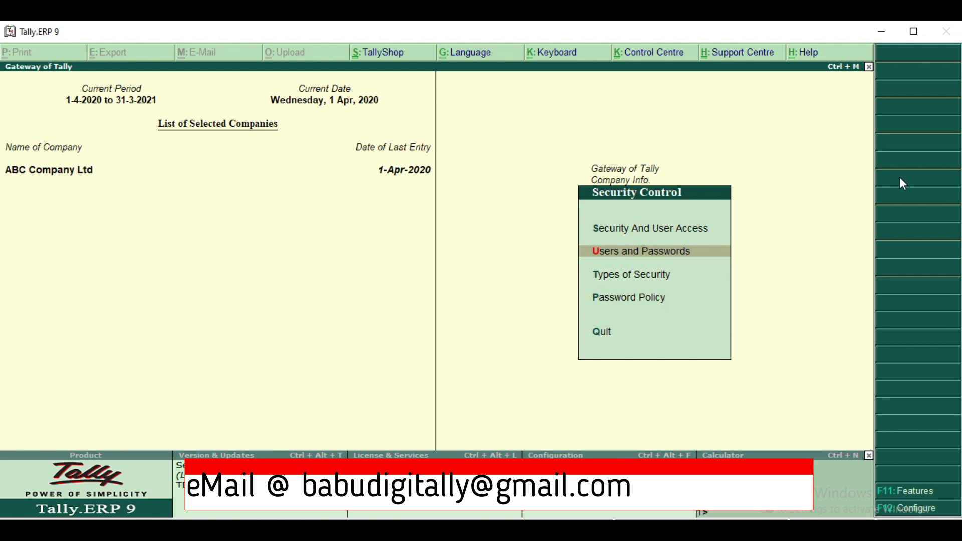
left_click(627, 251)
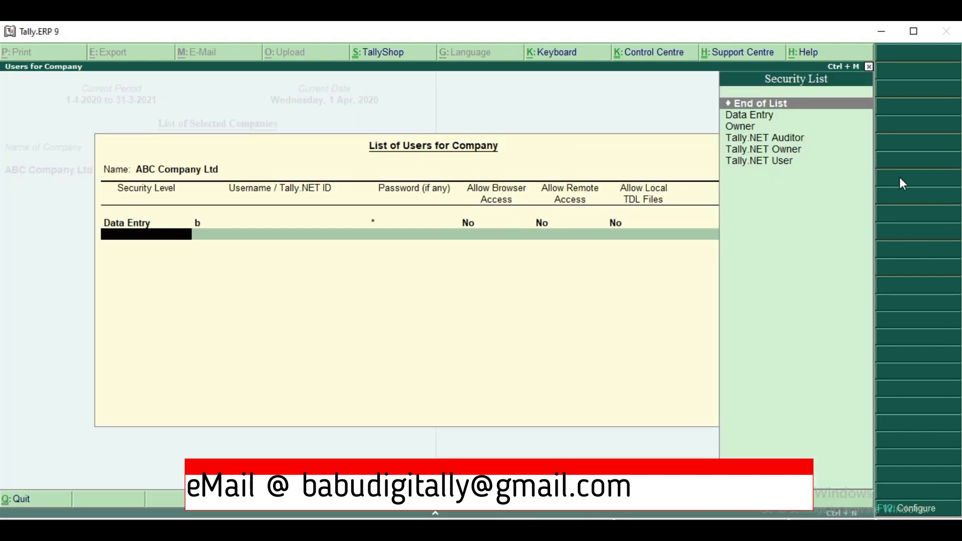
key("Escape")
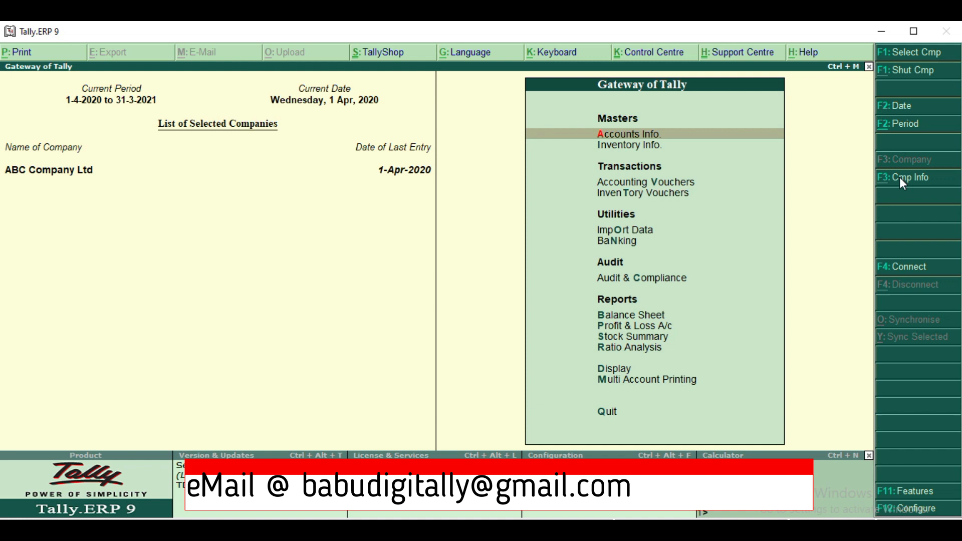
left_click(903, 178)
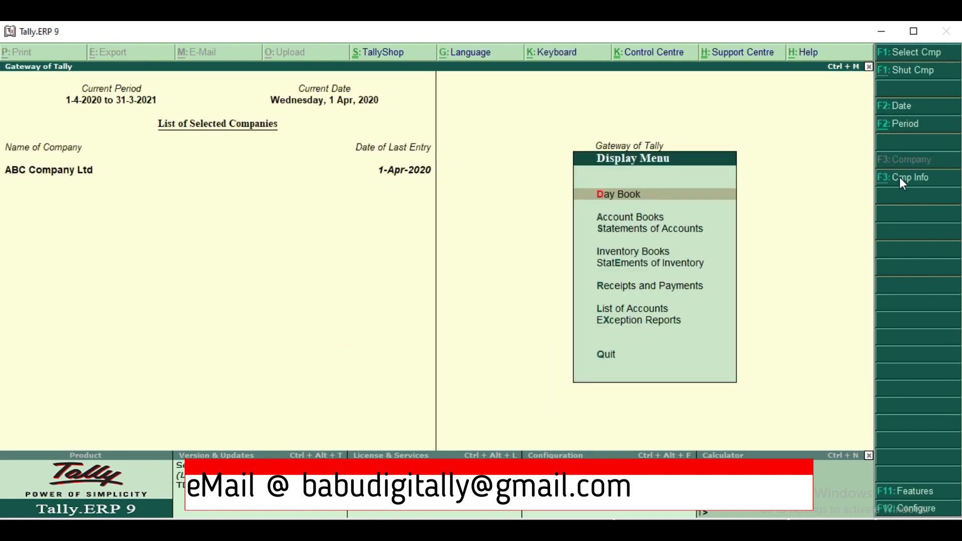
- Reopen the Day Book to view the Ramjilal & Co. sale's creation and alteration trail
left_click(617, 193)
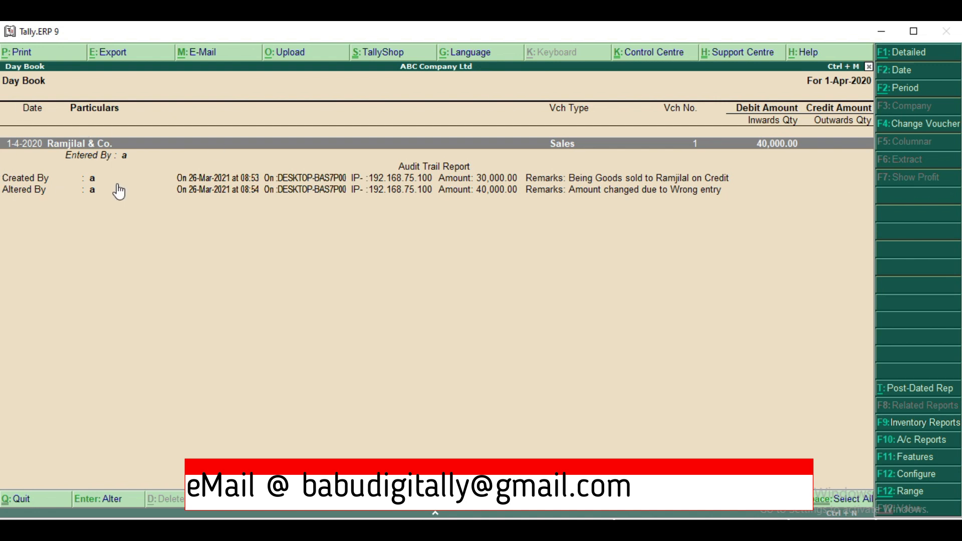
mouse_move(325, 305)
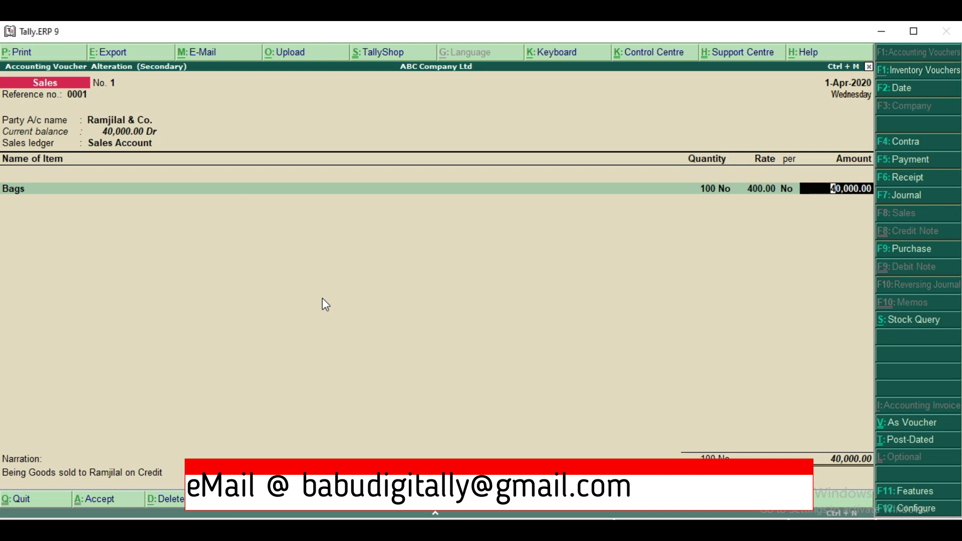
- Change the sale amount to 50,000 and record the remark 'Amount changed'
type("50000")
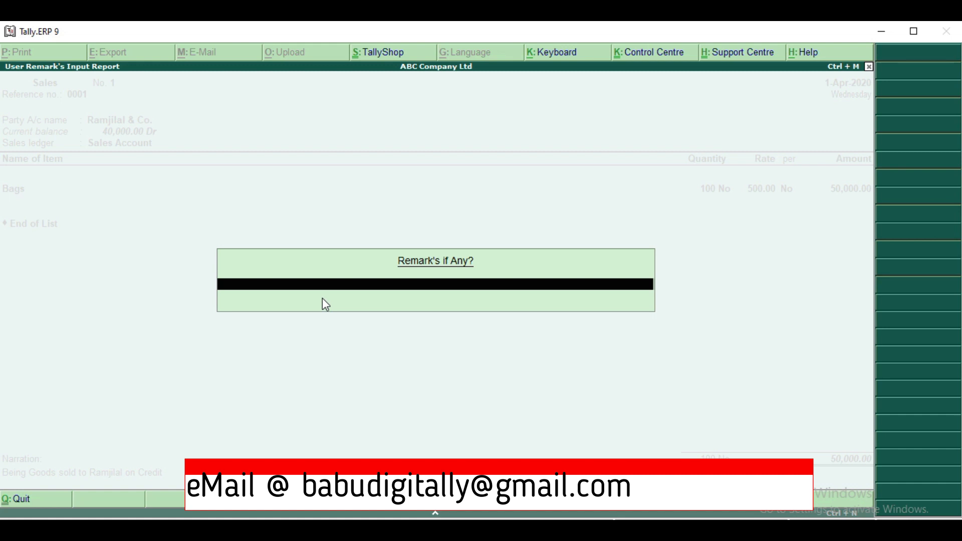
type("Amount")
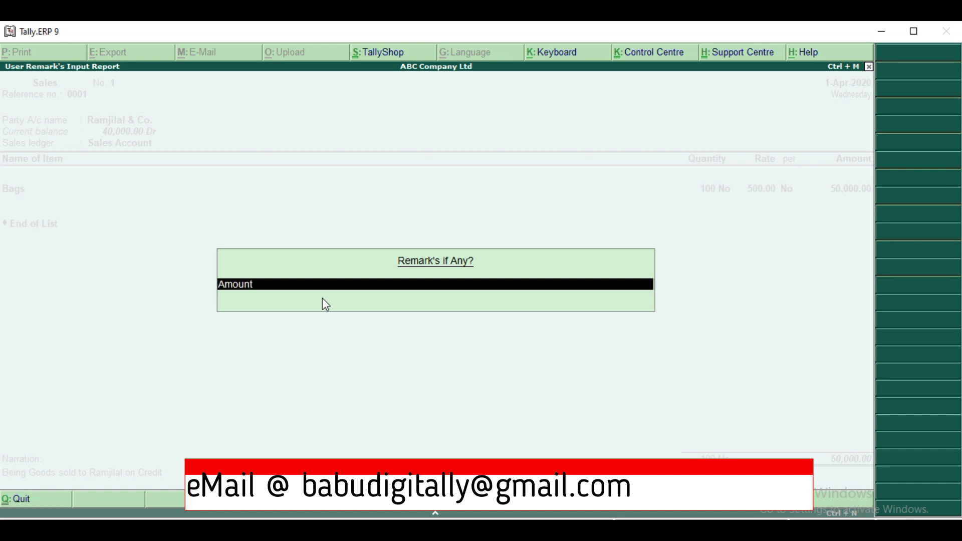
type("changed")
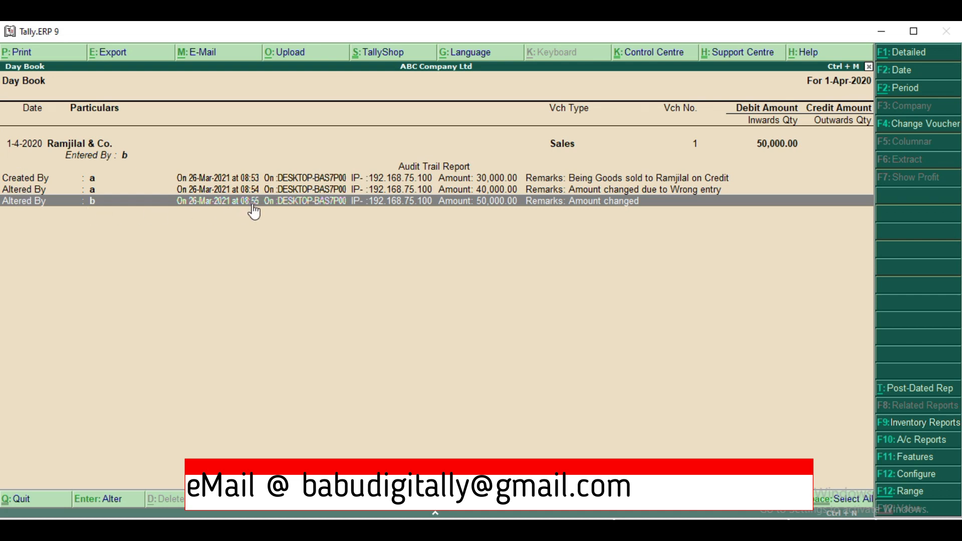
mouse_move(310, 215)
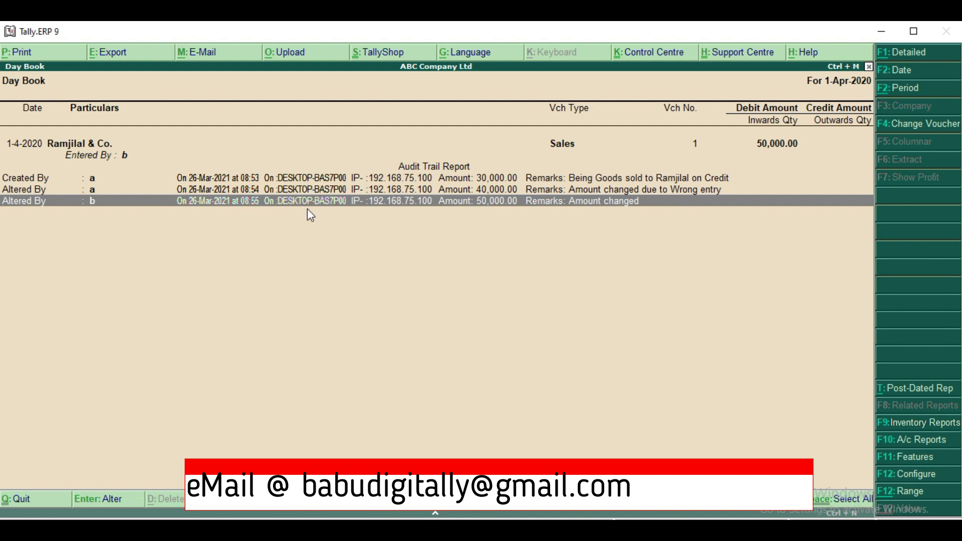
mouse_move(323, 233)
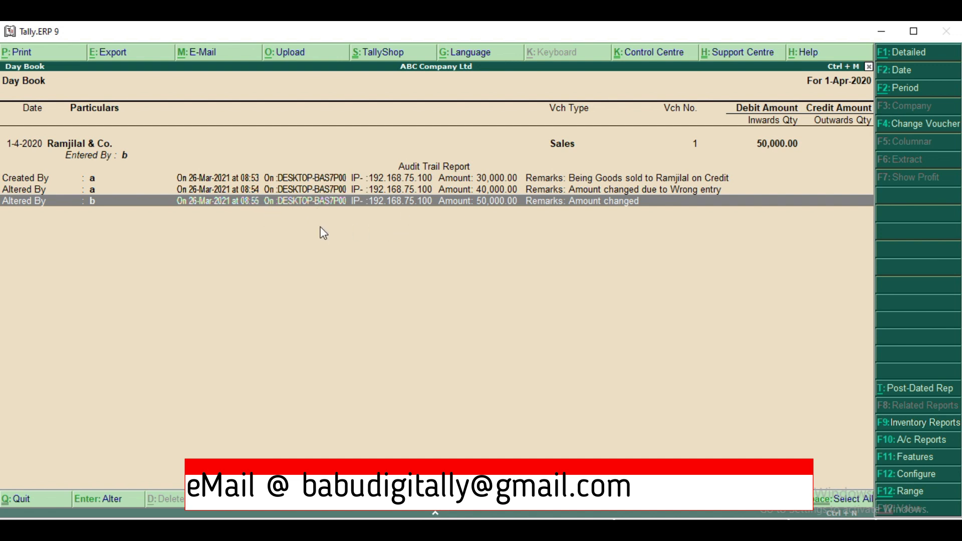
mouse_move(490, 214)
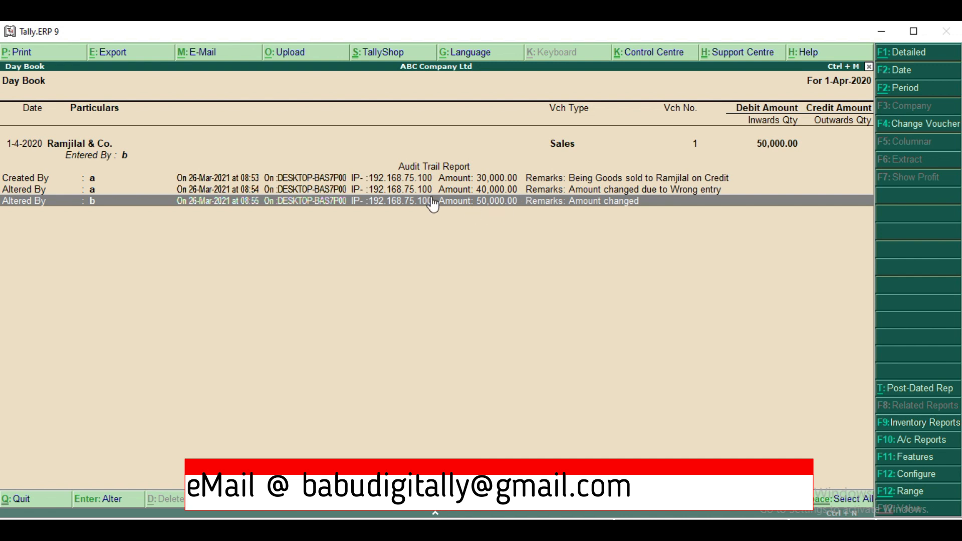
mouse_move(616, 225)
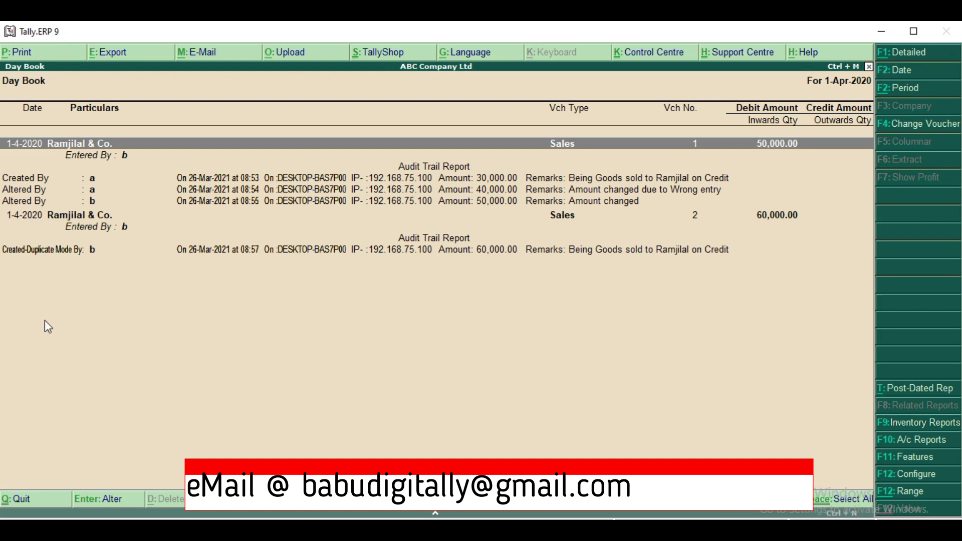
mouse_move(102, 258)
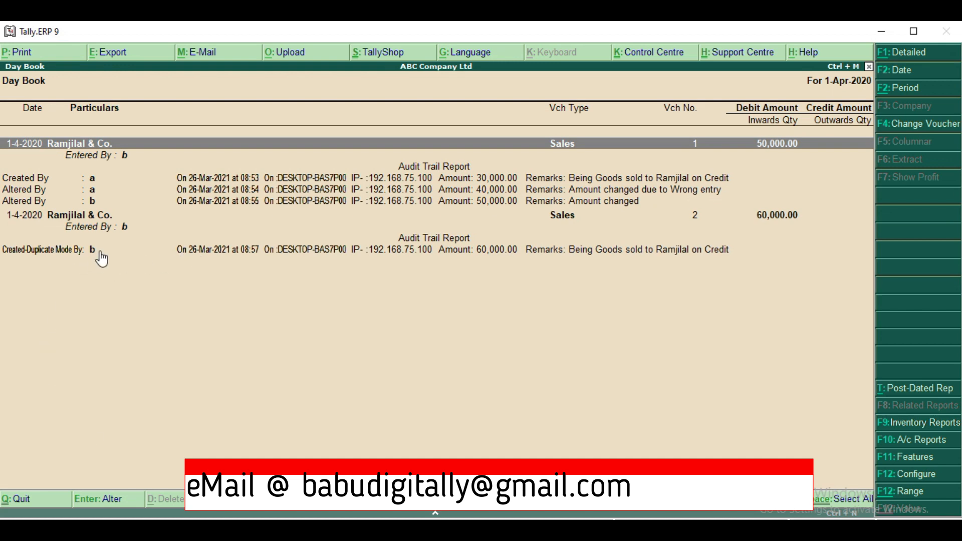
mouse_move(9, 264)
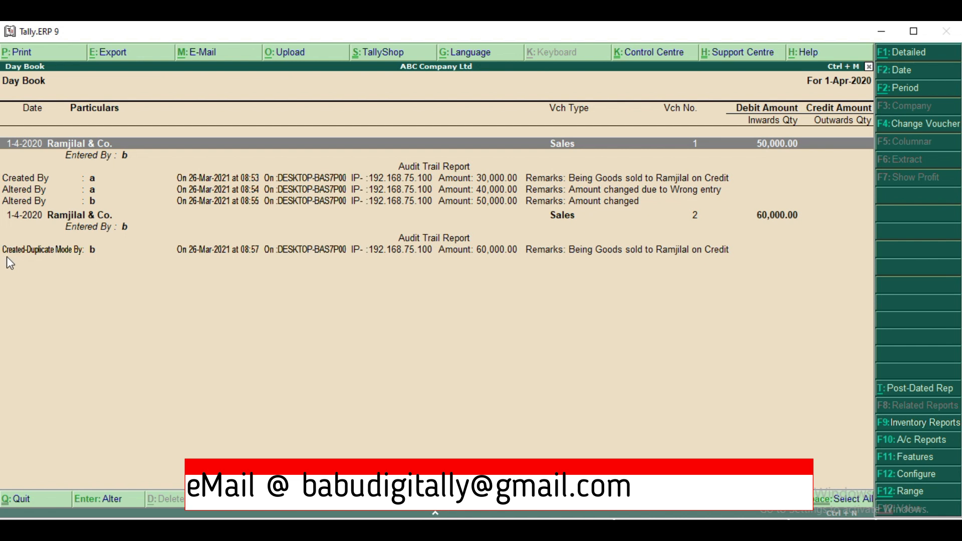
mouse_move(66, 261)
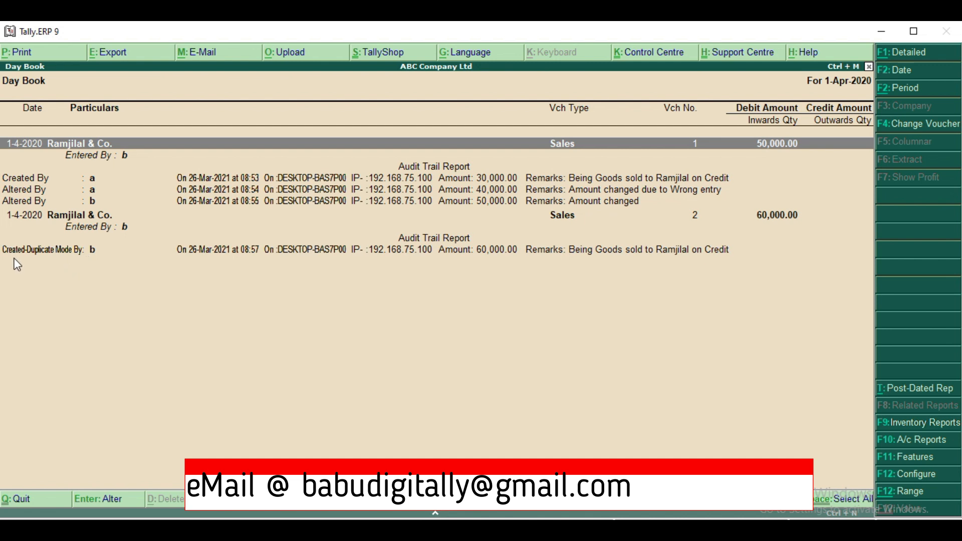
mouse_move(39, 262)
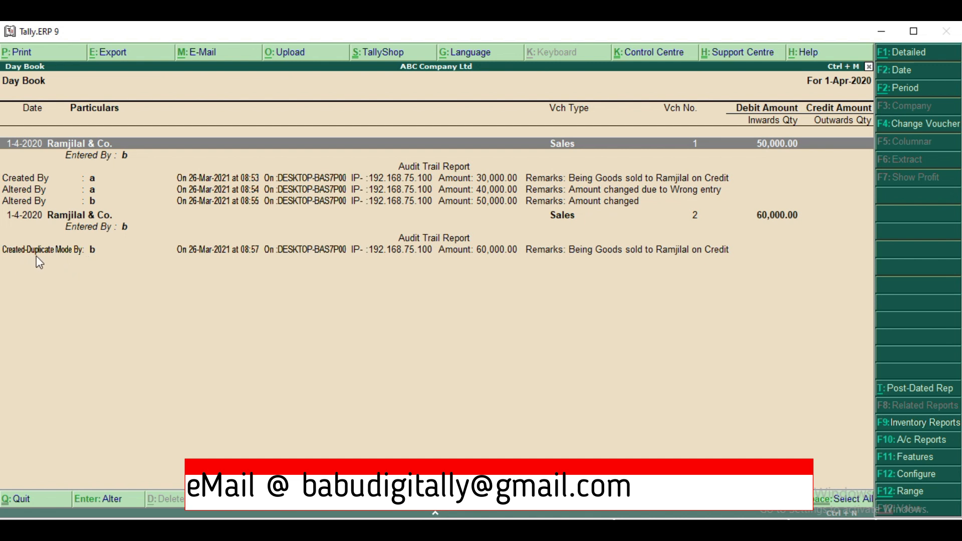
mouse_move(184, 264)
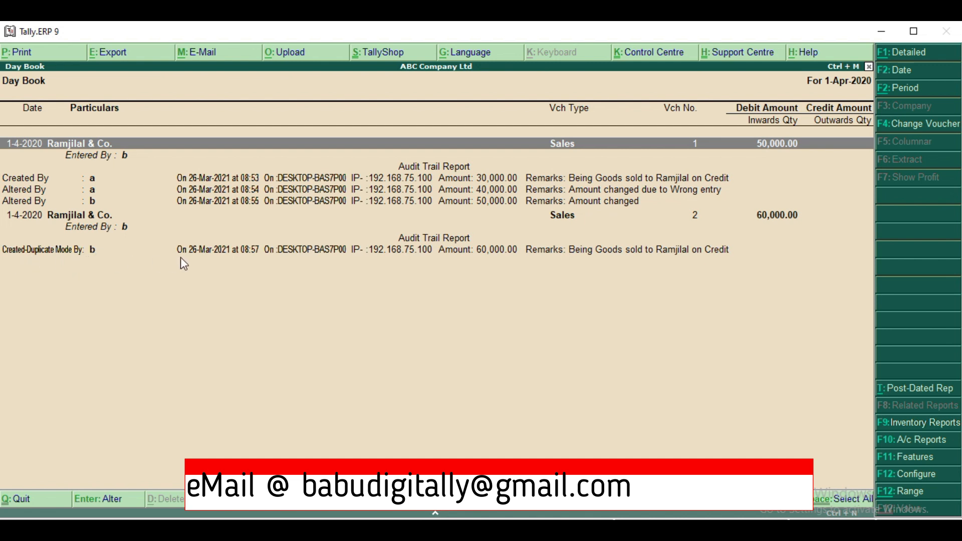
mouse_move(256, 262)
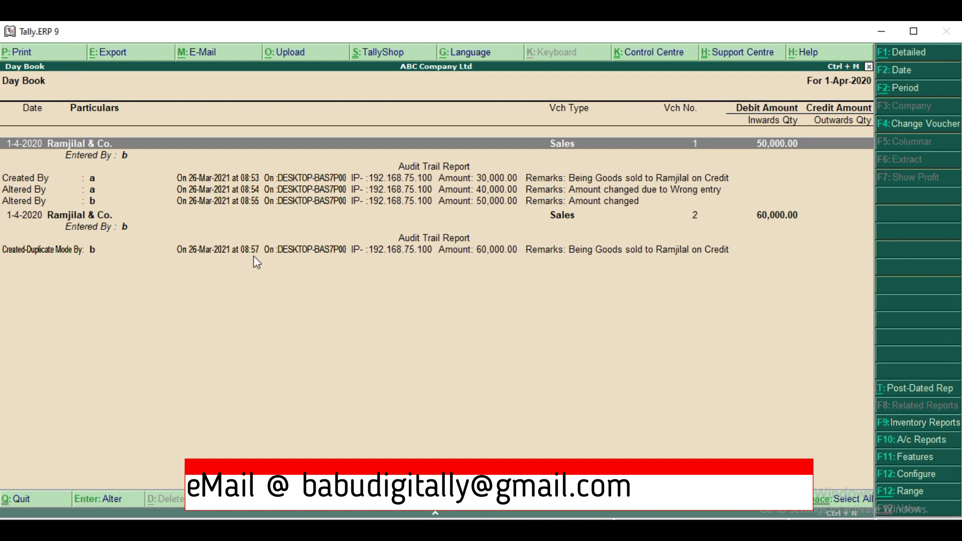
mouse_move(313, 256)
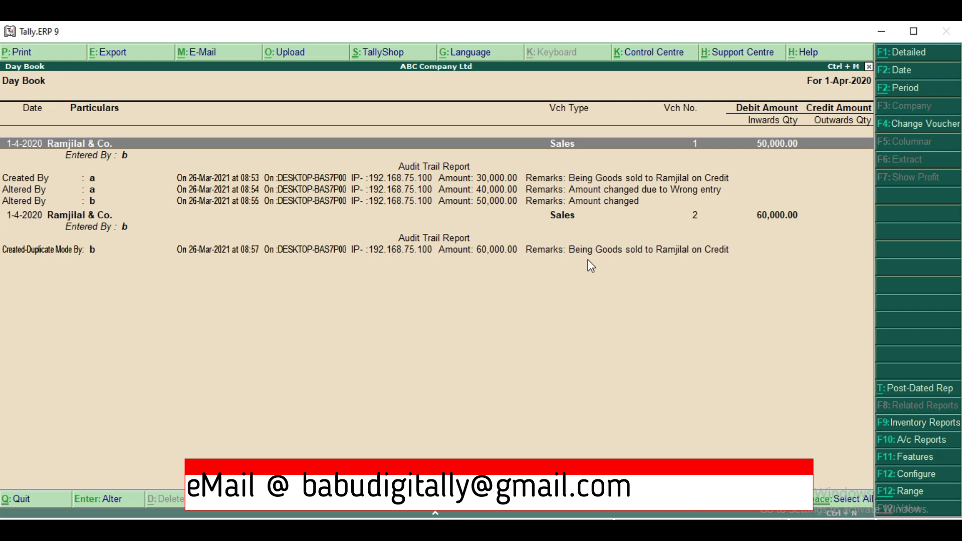
mouse_move(597, 269)
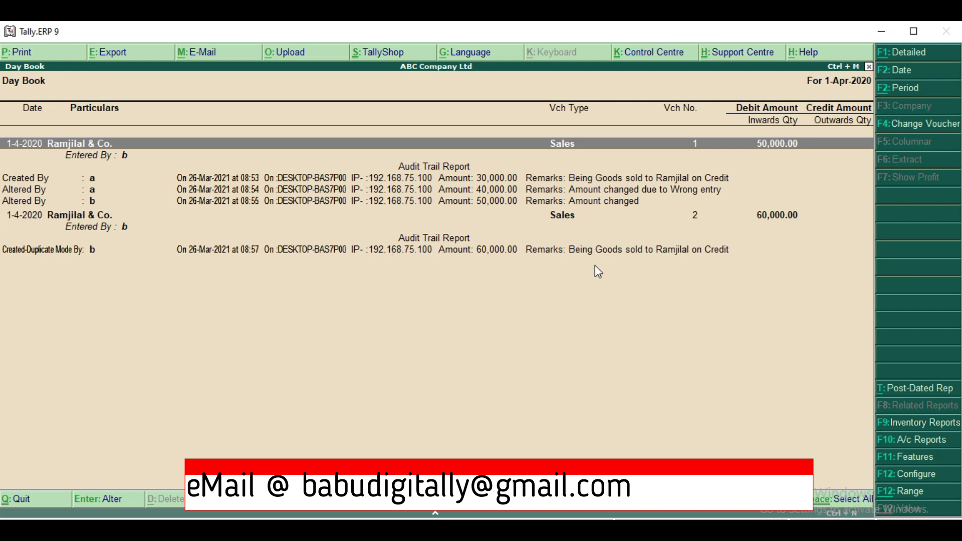